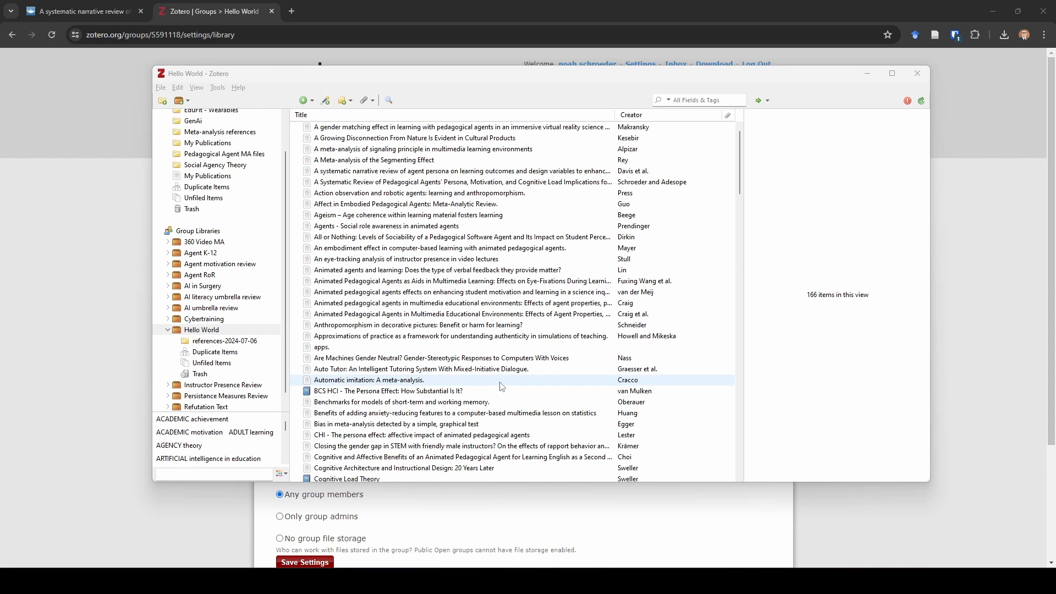
{"action": "mouse_move", "coordinate": [488, 386]}
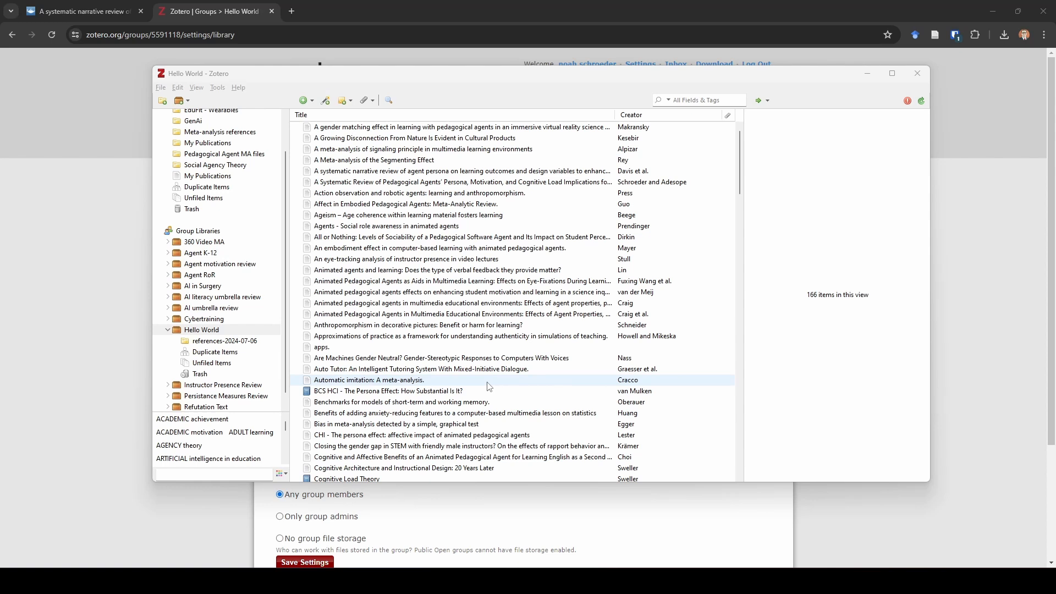
Browse a couple of references, then select the Hello World group library with its 166 items
{"action": "left_click", "coordinate": [461, 336]}
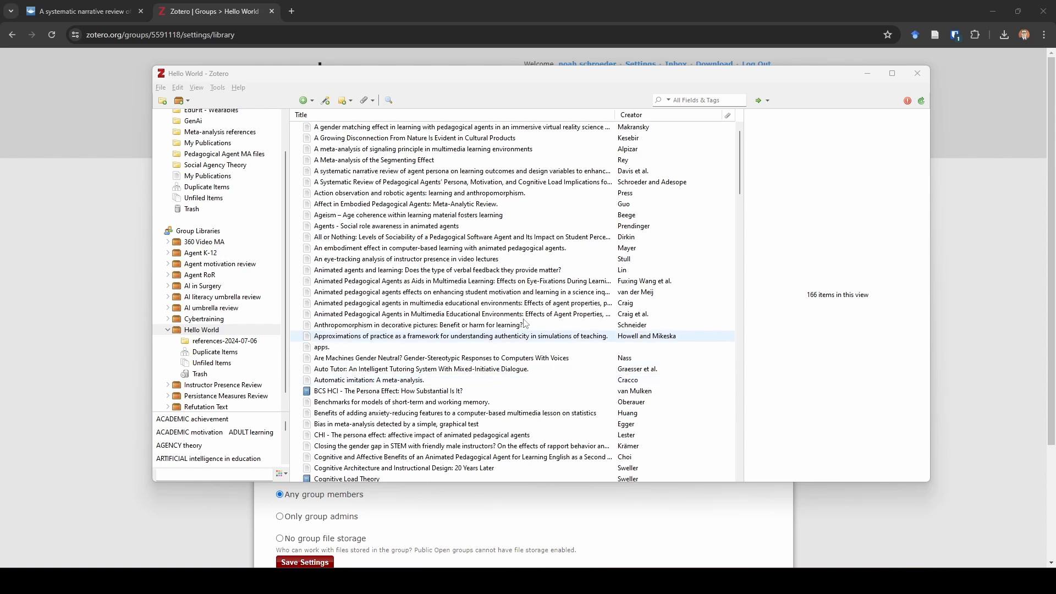
{"action": "left_click", "coordinate": [461, 313]}
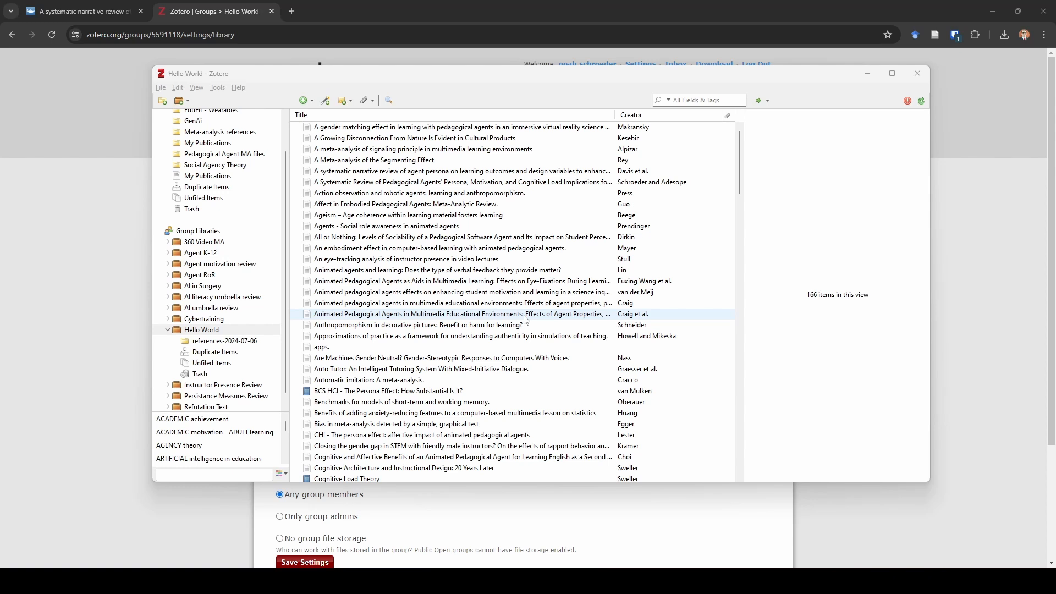
{"action": "left_click", "coordinate": [202, 330]}
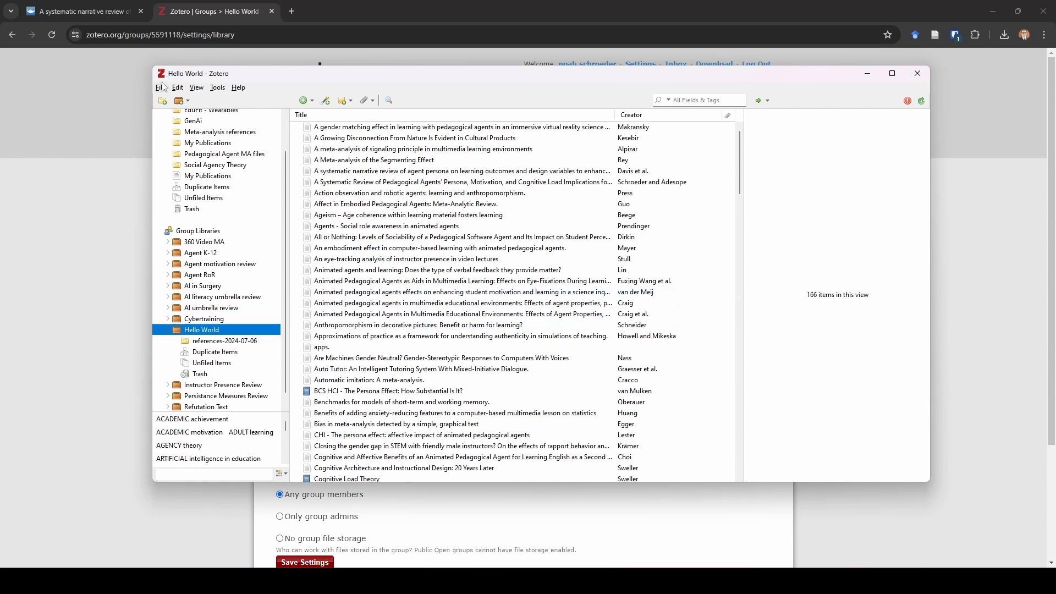
Start Export Library from the File menu with the format set to CSV and confirm
{"action": "left_click", "coordinate": [160, 87]}
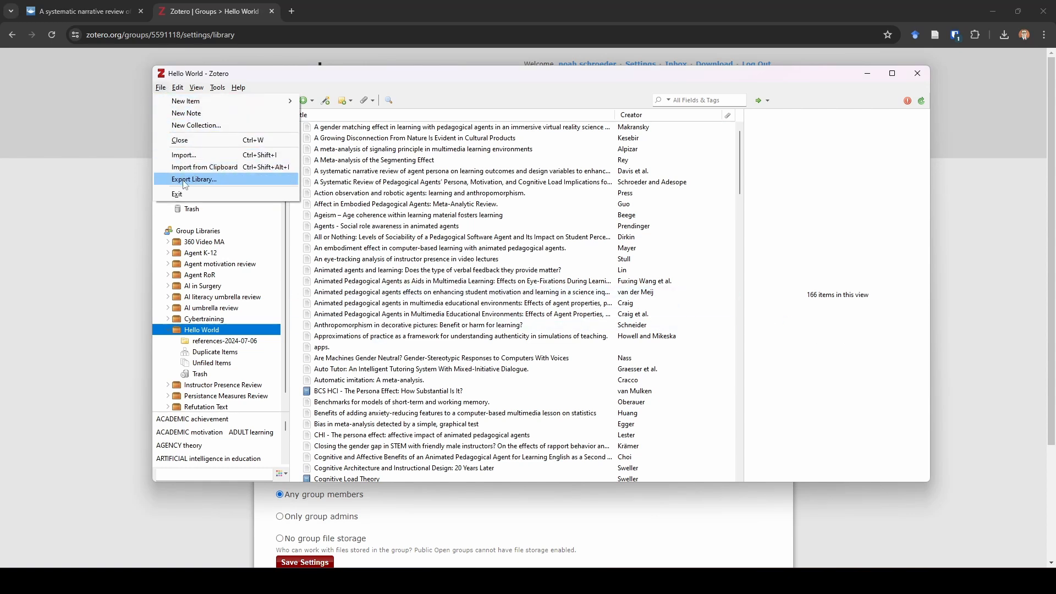
{"action": "left_click", "coordinate": [195, 179]}
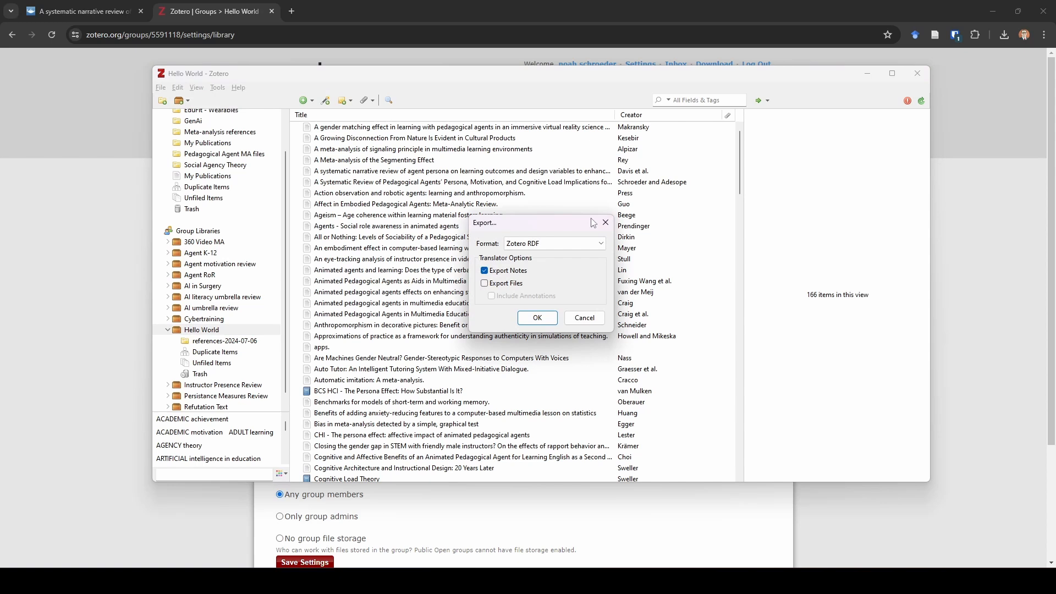
{"action": "left_click", "coordinate": [552, 243]}
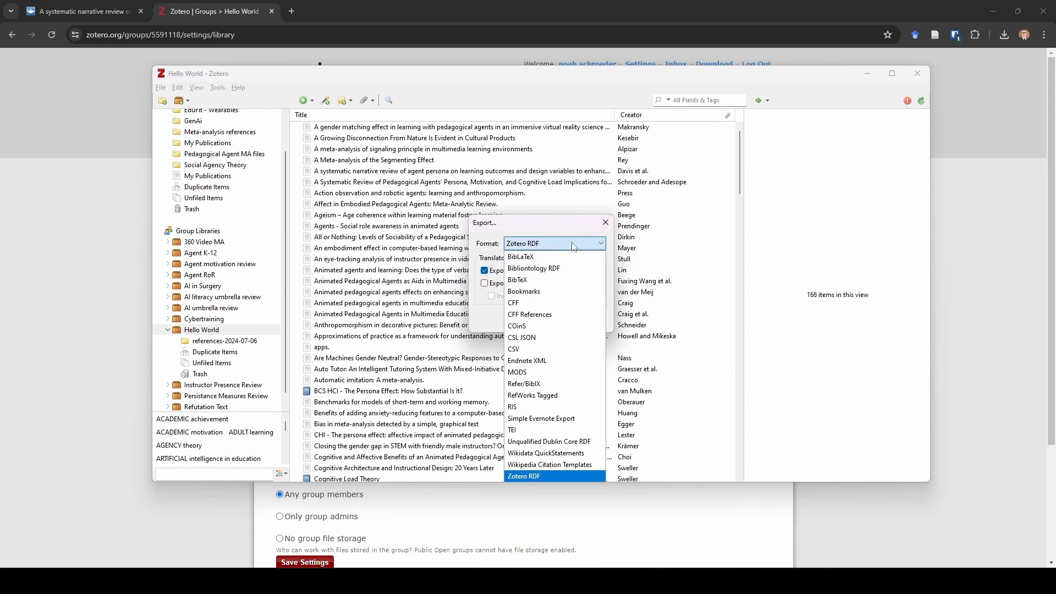
{"action": "mouse_move", "coordinate": [526, 361]}
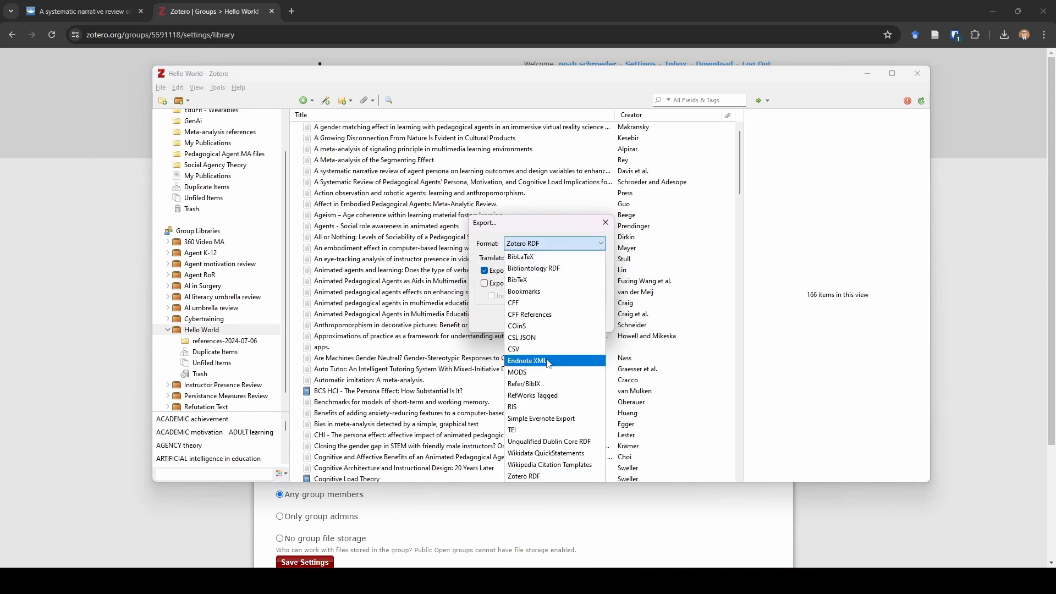
{"action": "mouse_move", "coordinate": [515, 348]}
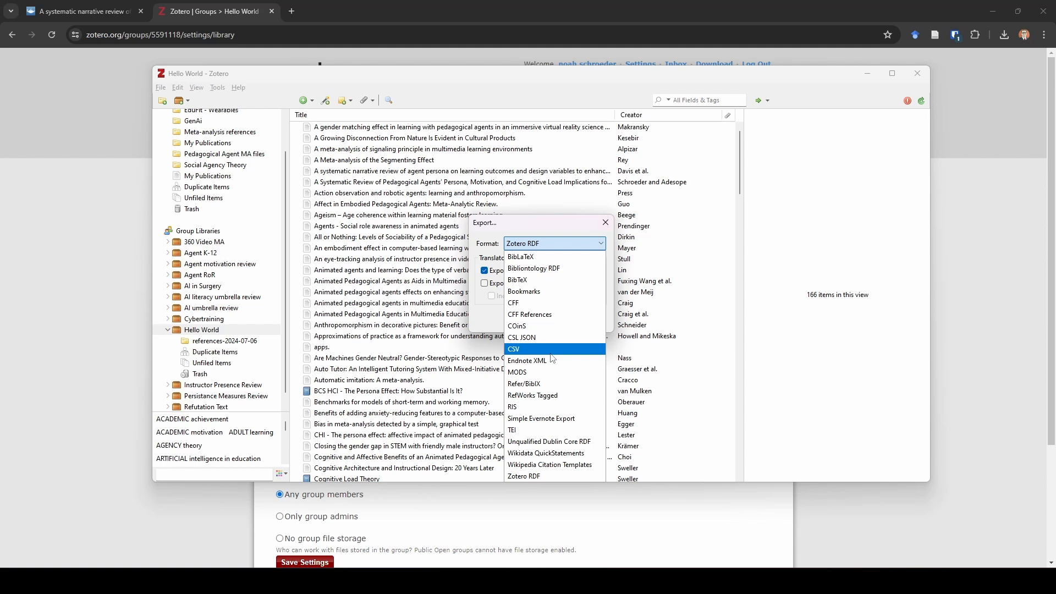
{"action": "left_click", "coordinate": [514, 348]}
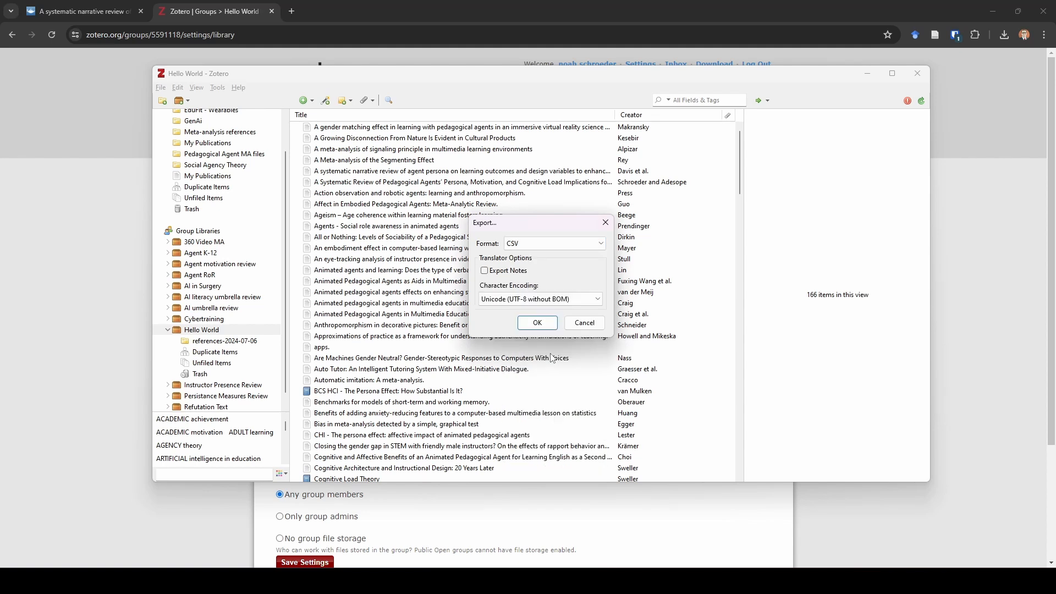
{"action": "mouse_move", "coordinate": [543, 276]}
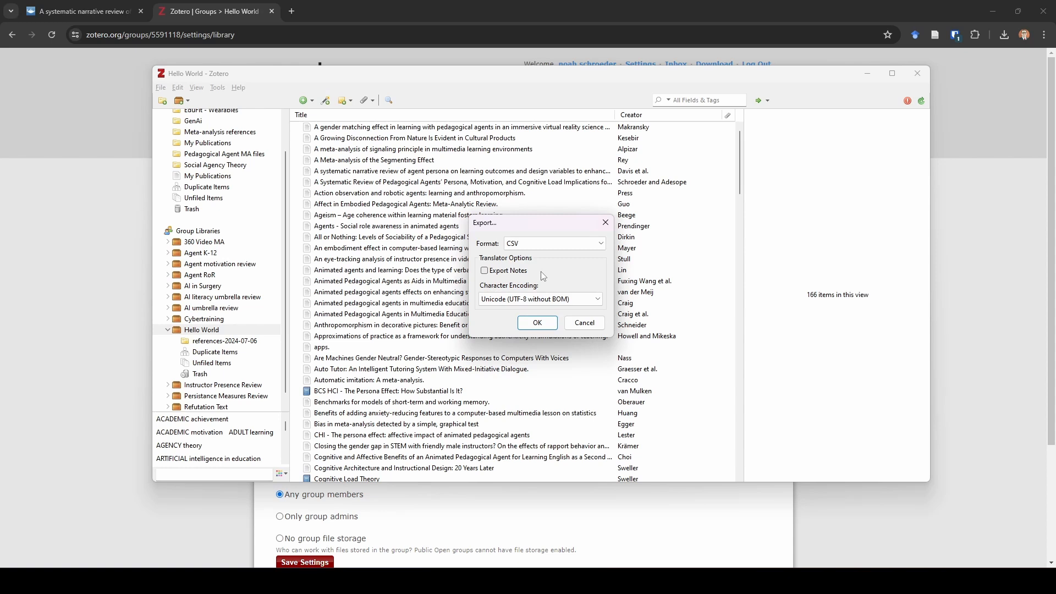
{"action": "mouse_move", "coordinate": [553, 278]}
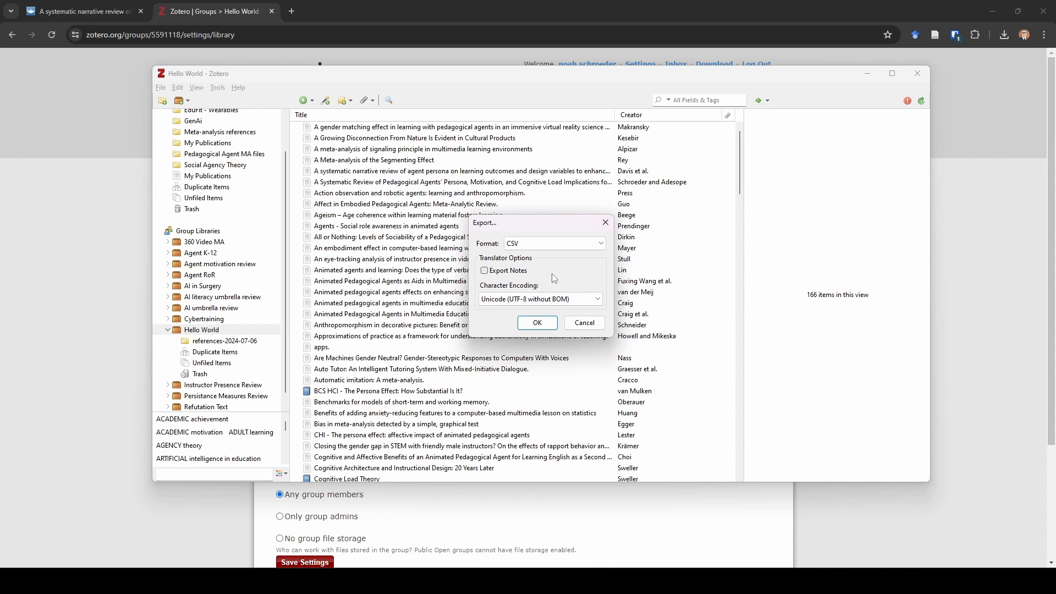
{"action": "left_click", "coordinate": [535, 322]}
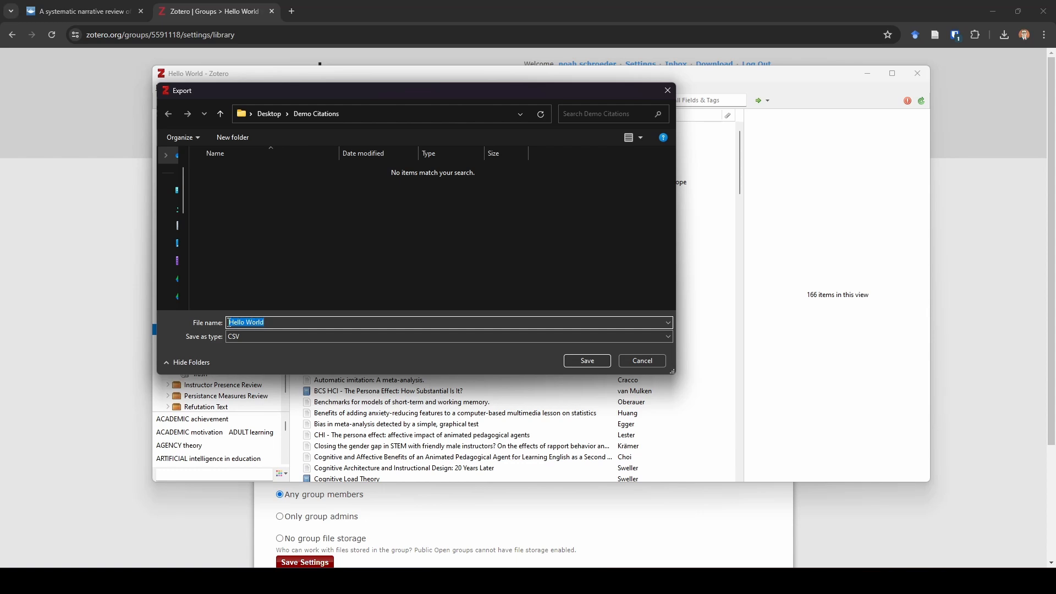
Save the export as the CSV 'raw export duplicates removed' in the Demo Citations folder
{"action": "type", "text": "raw export"}
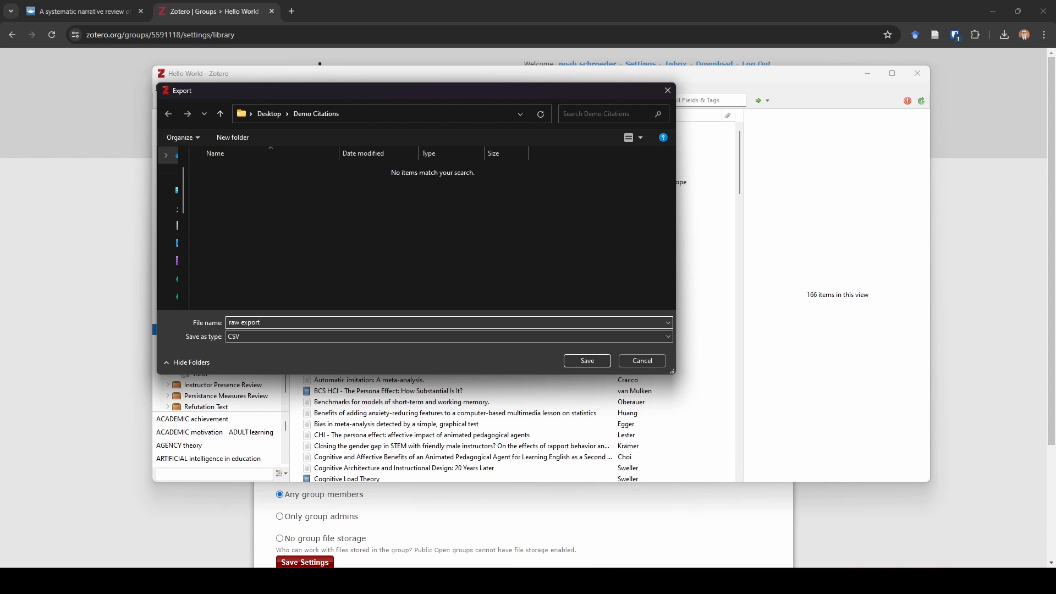
{"action": "type", "text": "duplicates removed"}
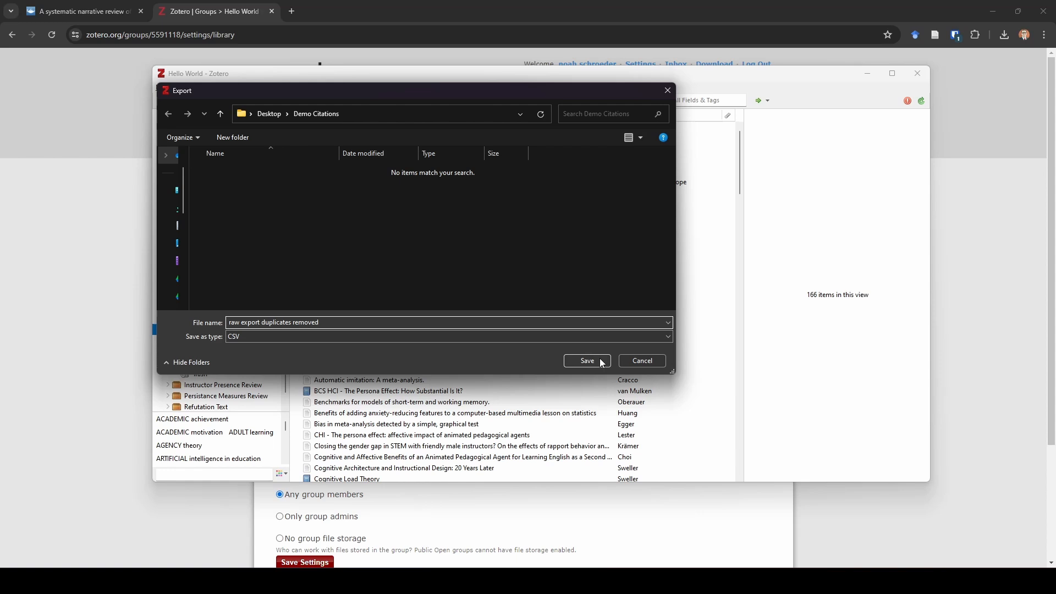
{"action": "left_click", "coordinate": [586, 360]}
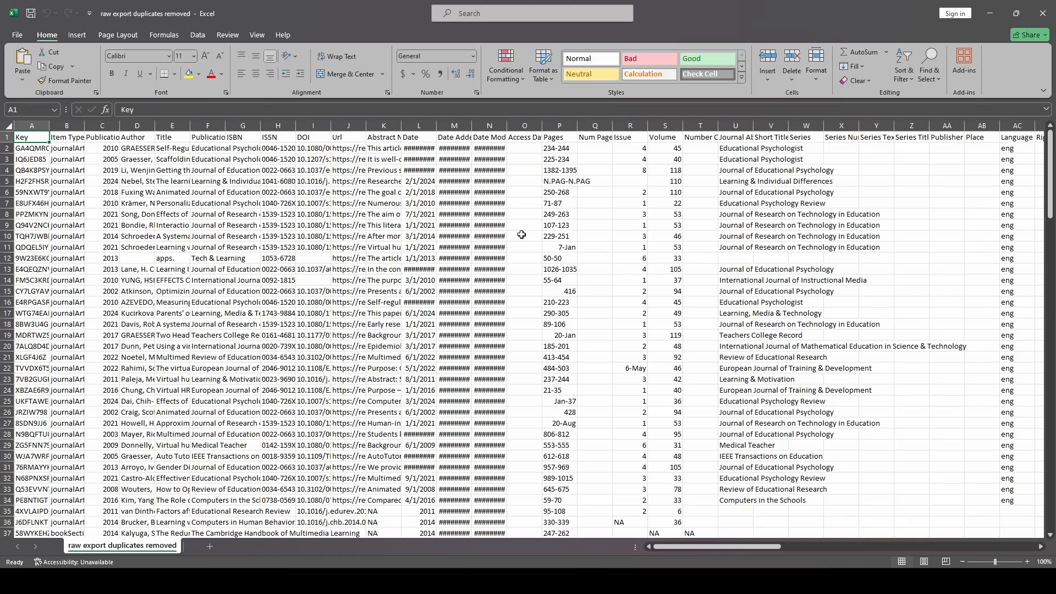
{"action": "mouse_move", "coordinate": [288, 475]}
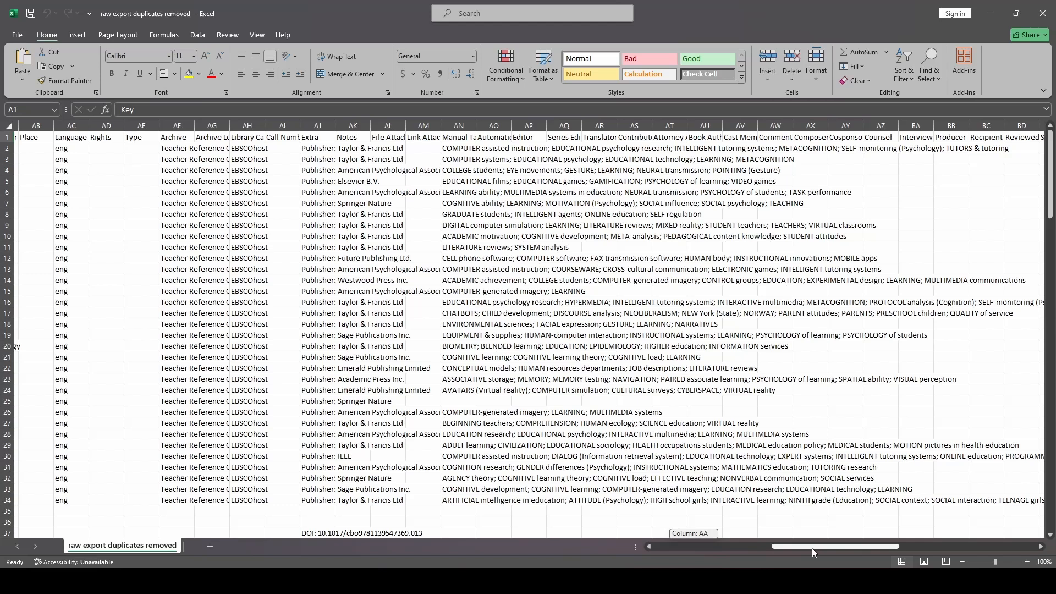
Scroll across the exported citation columns to review them and return to the start
{"action": "scroll", "scroll_direction": "left", "scroll_amount": 3}
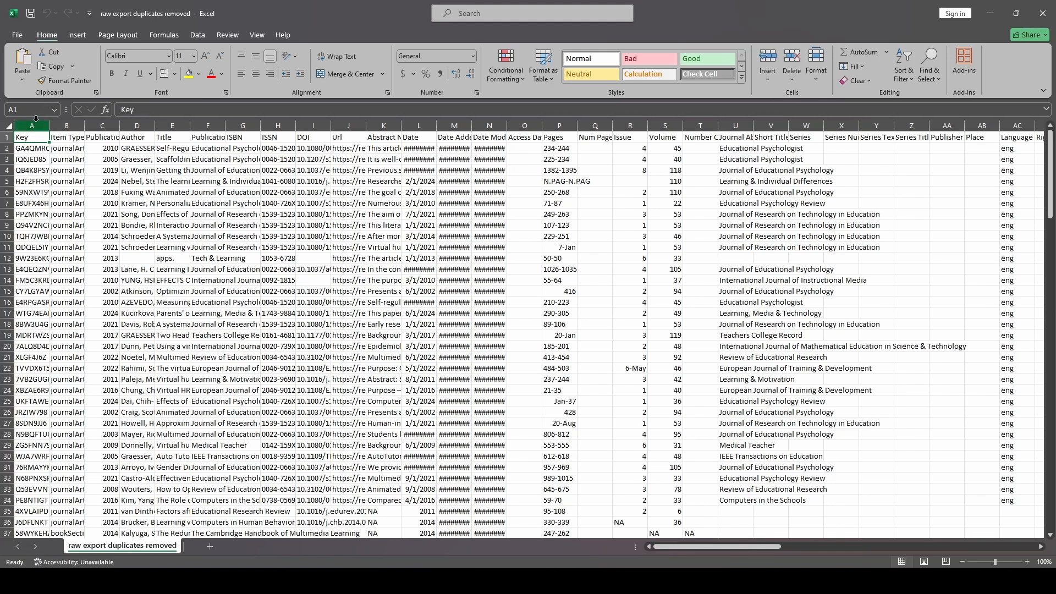
Delete the Key column from the sheet
{"action": "right_click", "coordinate": [31, 125]}
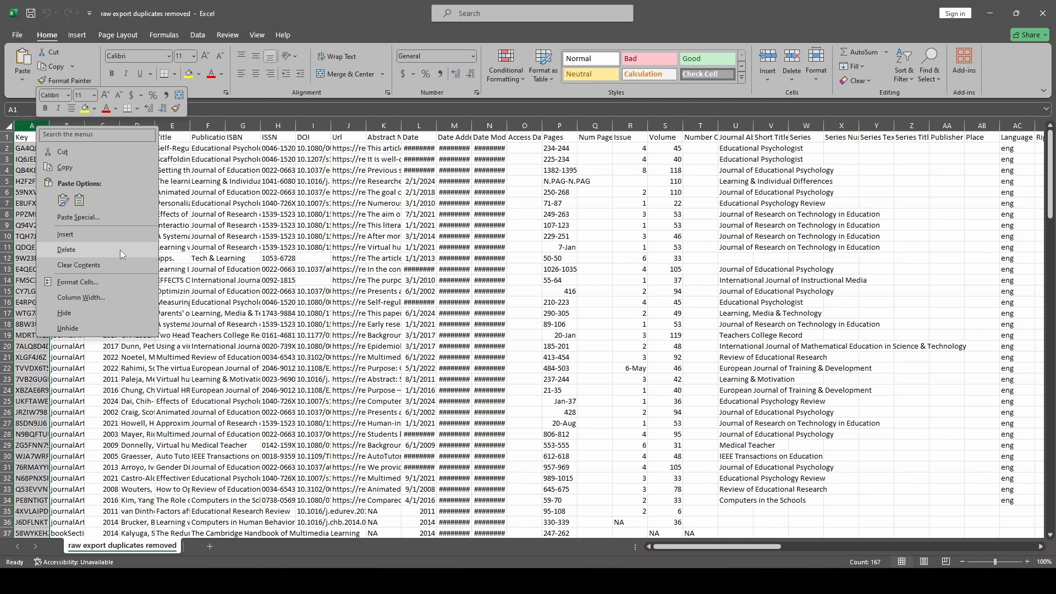
{"action": "left_click", "coordinate": [64, 250]}
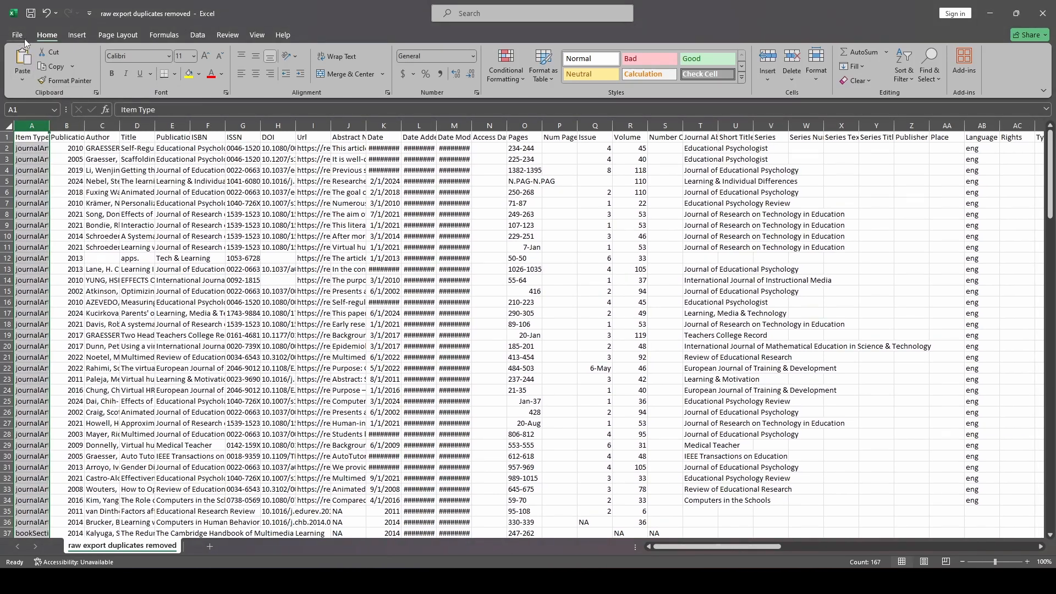
Save a copy as an Excel Workbook named 'phase I coding form'
{"action": "left_click", "coordinate": [16, 34]}
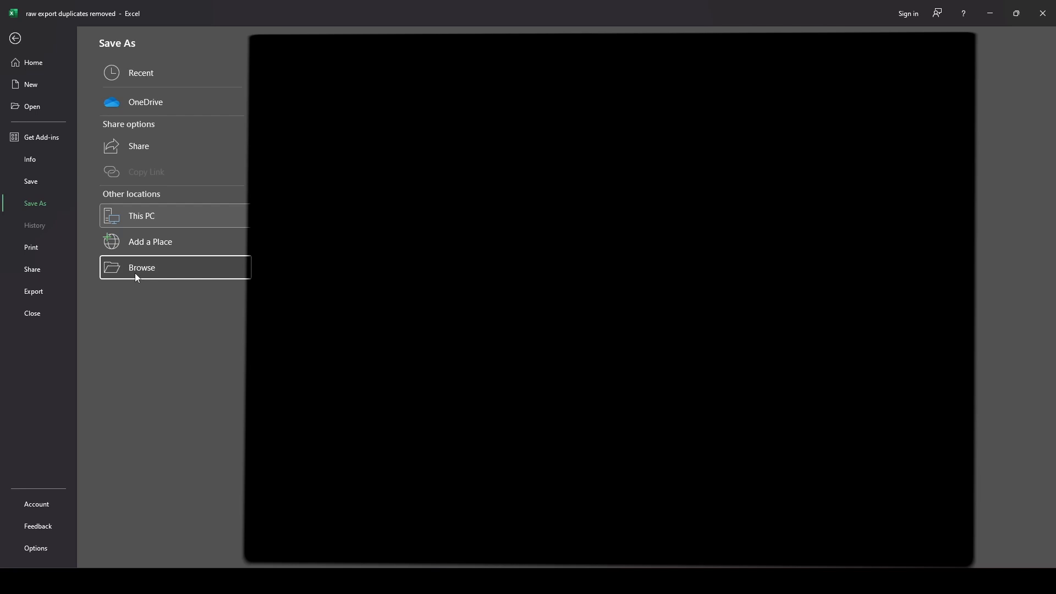
{"action": "left_click", "coordinate": [142, 267]}
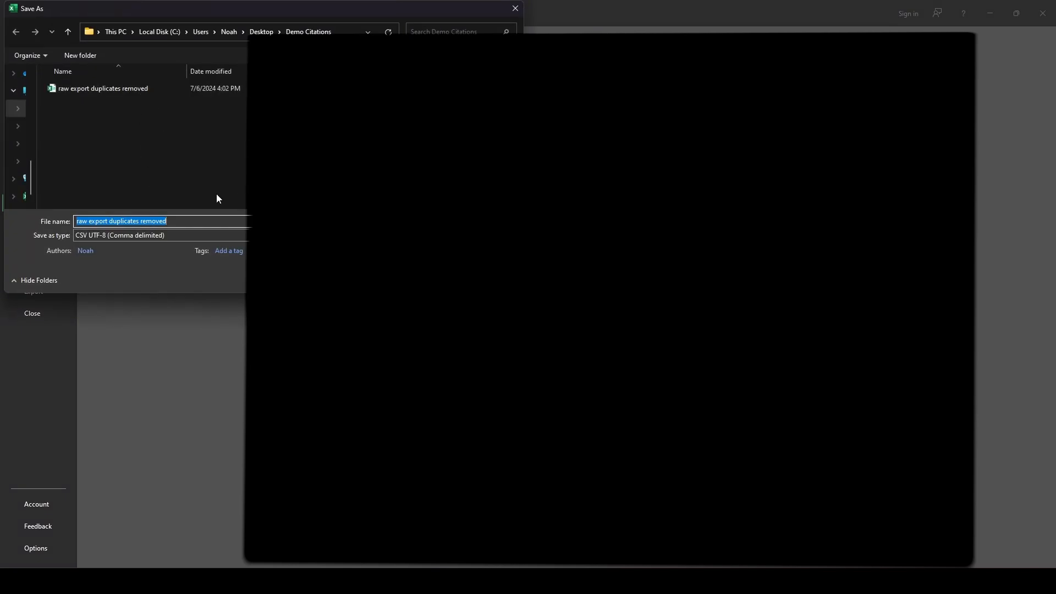
{"action": "mouse_move", "coordinate": [55, 220]}
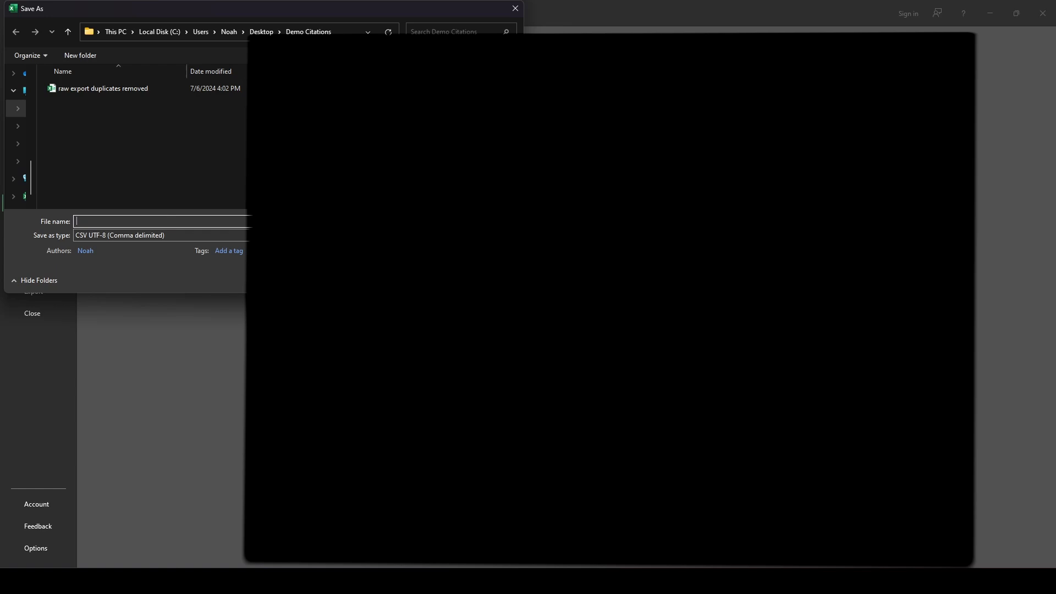
{"action": "type", "text": "phase I coding form"}
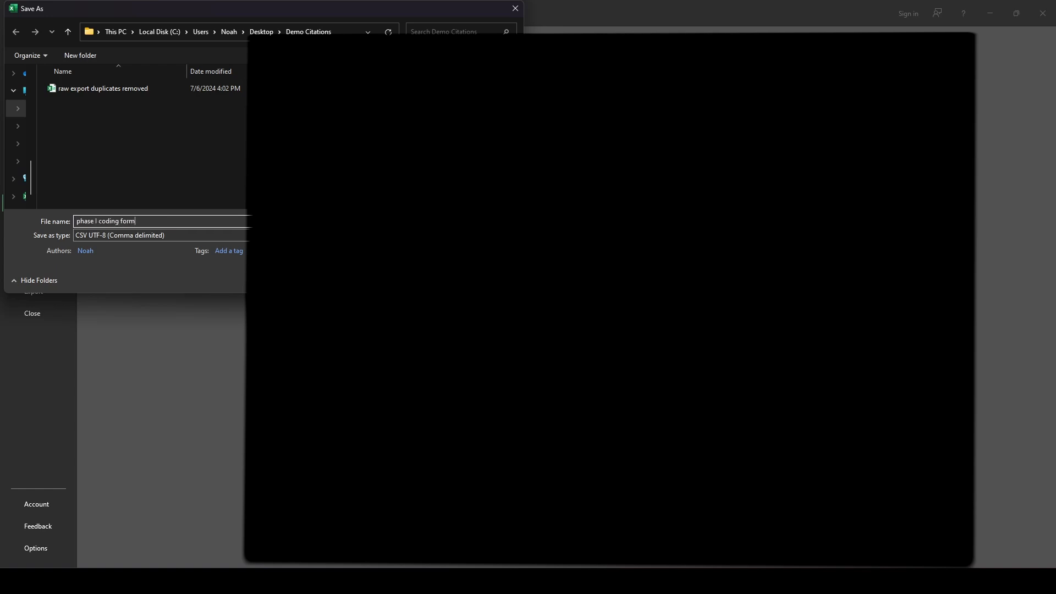
{"action": "left_click", "coordinate": [161, 235]}
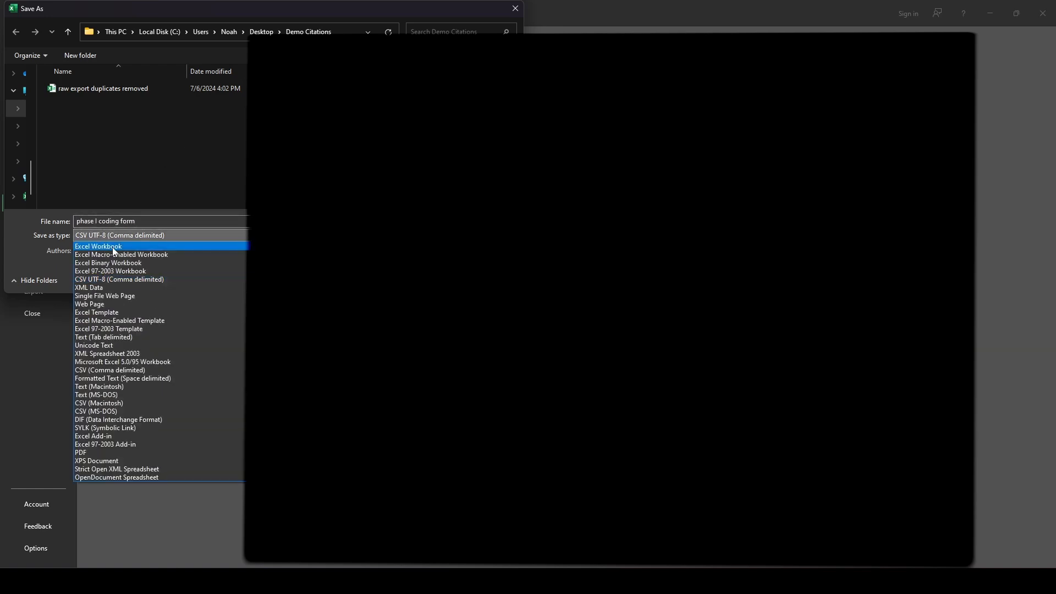
{"action": "left_click", "coordinate": [97, 245]}
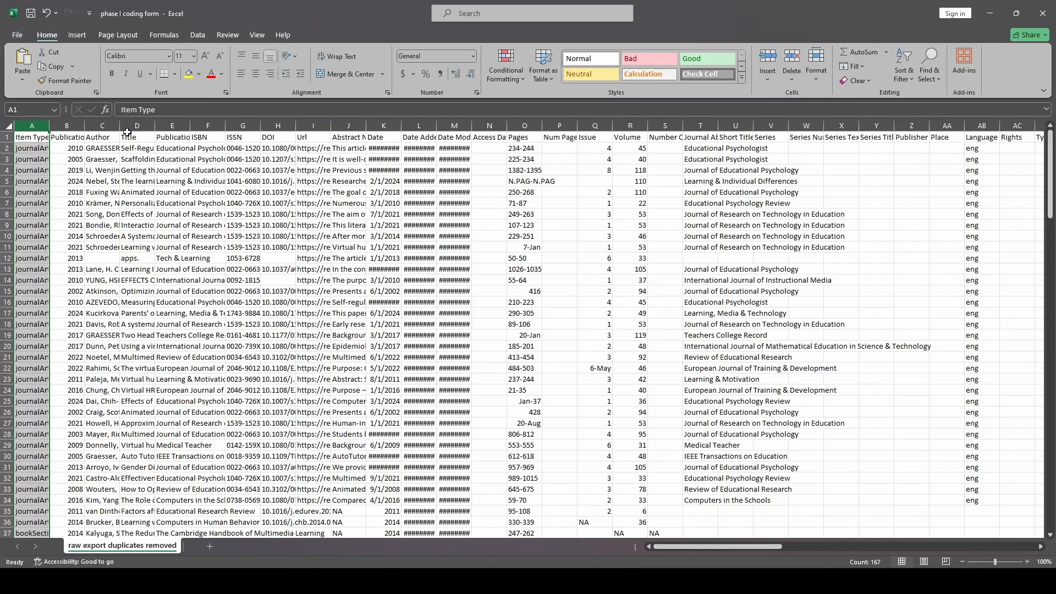
Widen the Title column and cut the Publication Title through Url columns
{"action": "left_click", "coordinate": [102, 158]}
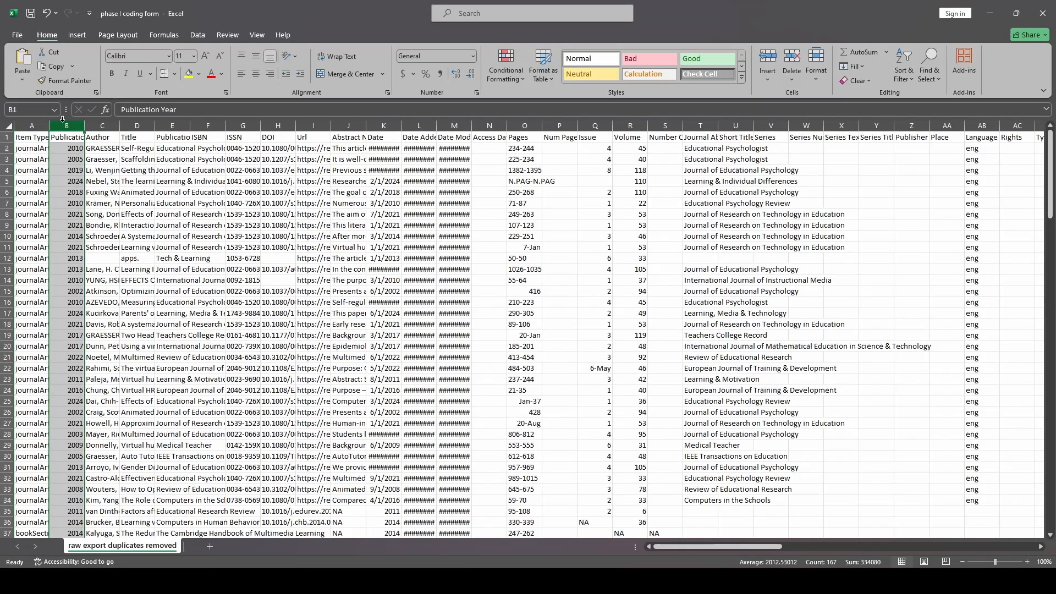
{"action": "left_click", "coordinate": [101, 137]}
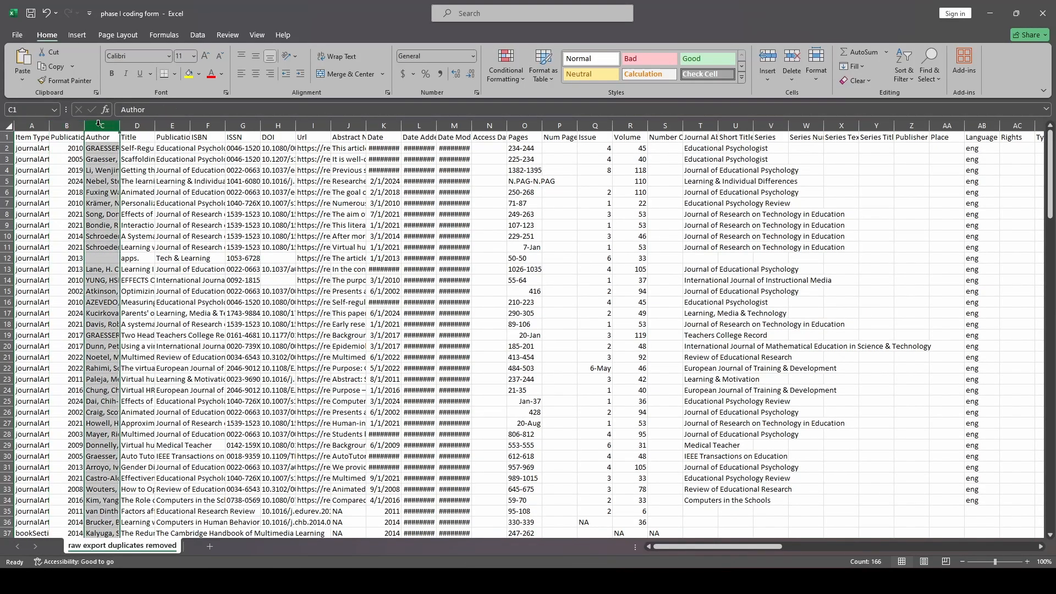
{"action": "left_click", "coordinate": [136, 136]}
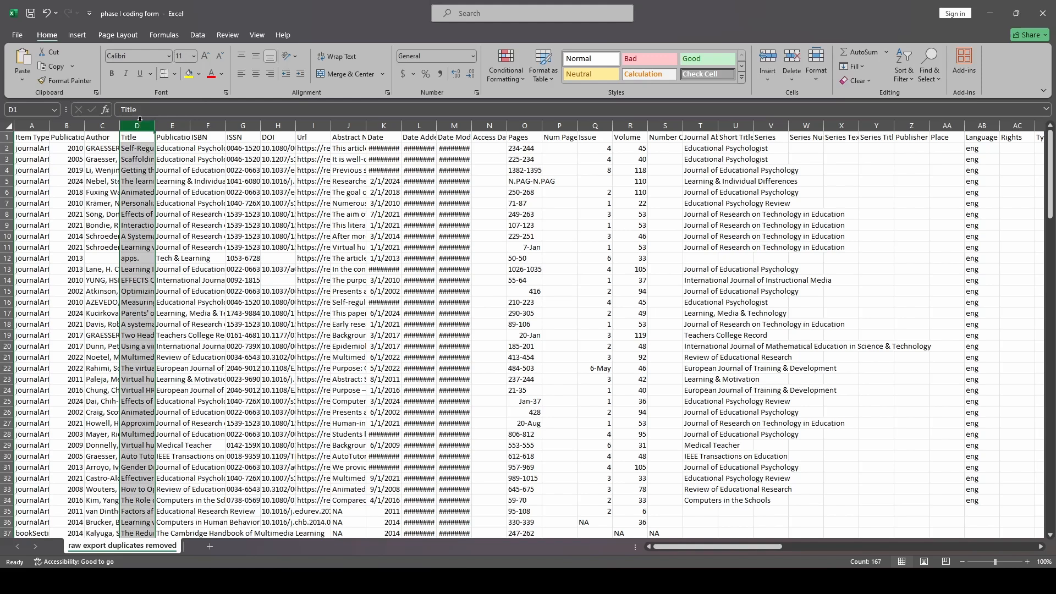
{"action": "left_click_drag", "start_coordinate": [153, 125], "coordinate": [413, 126]}
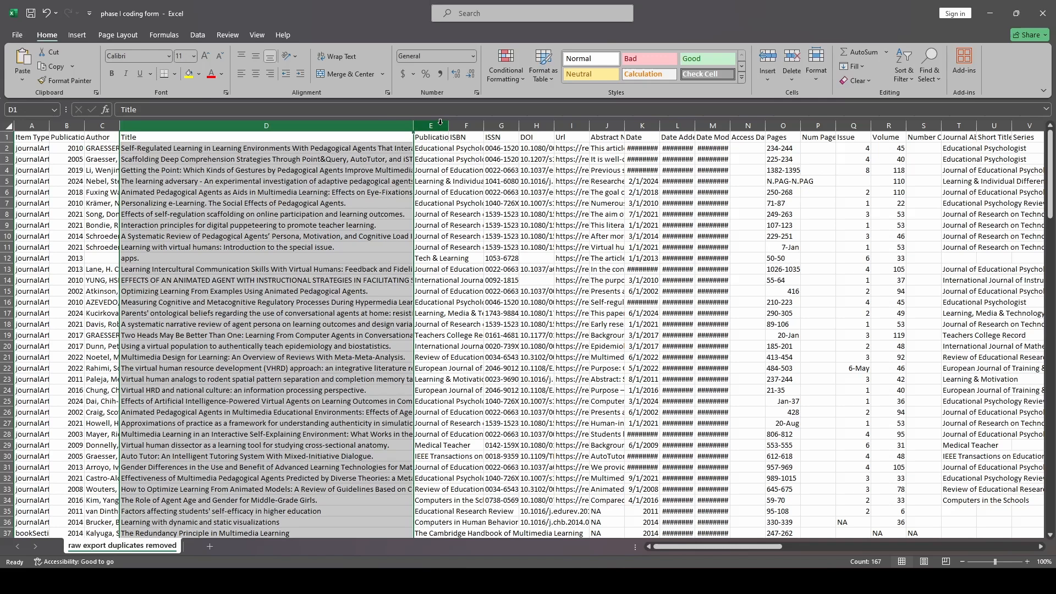
{"action": "left_click", "coordinate": [431, 125]}
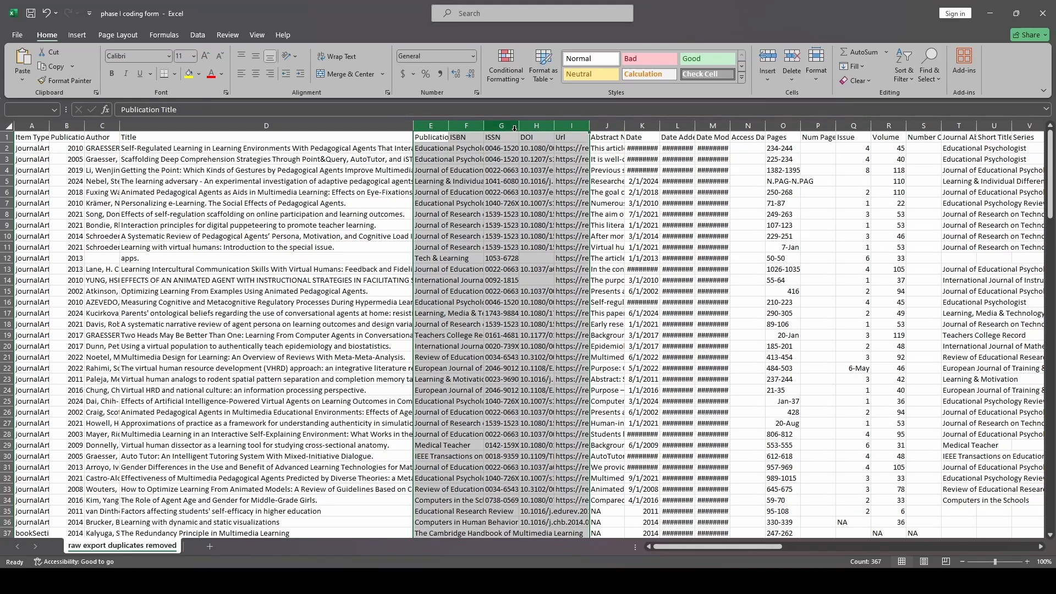
Insert the cut columns ahead of Publication Year so Title sits beside Abstract Note
{"action": "left_click", "coordinate": [102, 125]}
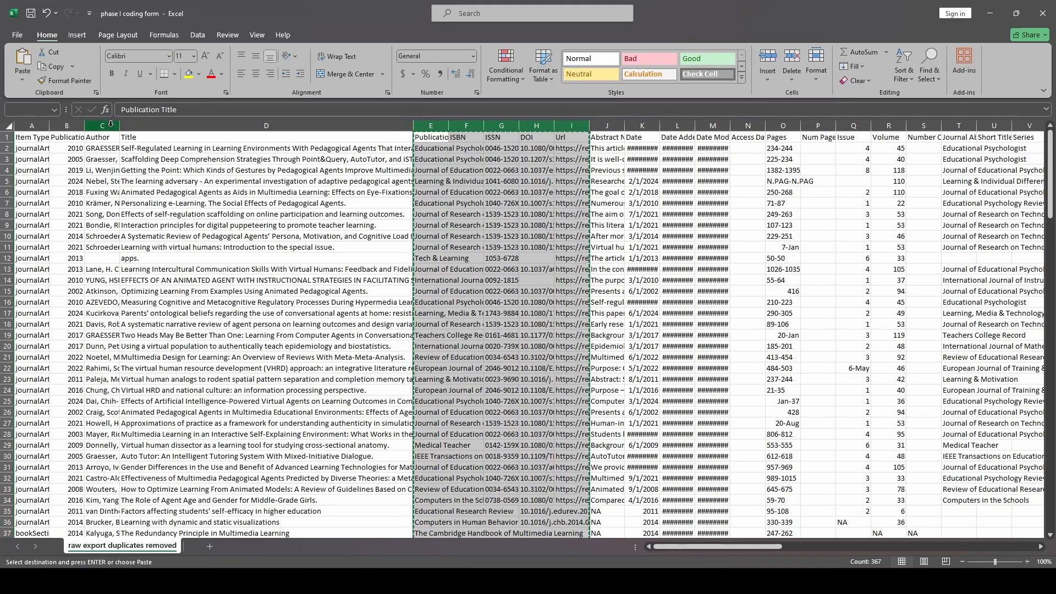
{"action": "right_click", "coordinate": [66, 125]}
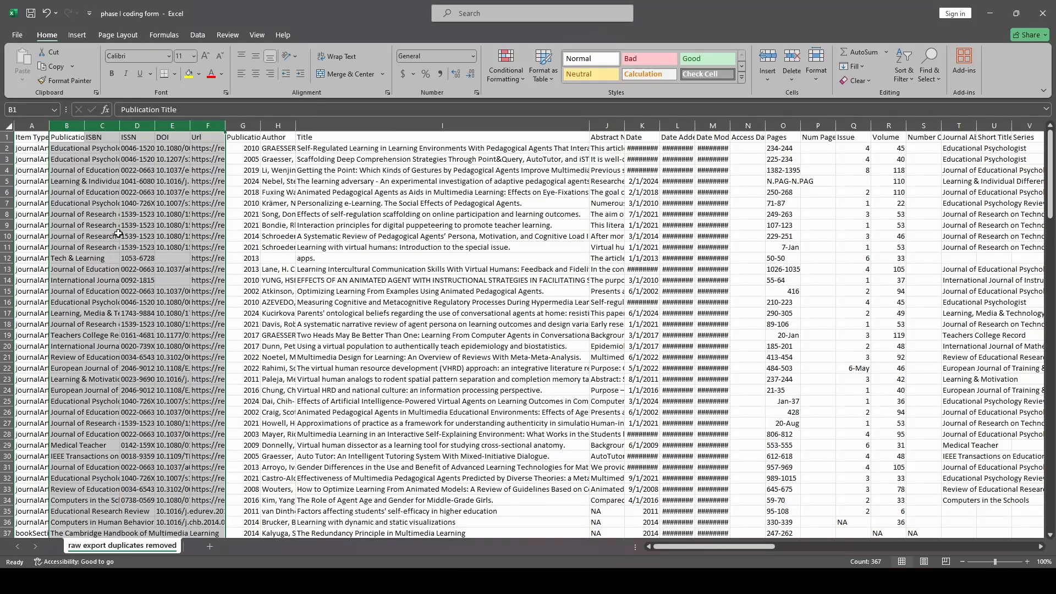
{"action": "left_click", "coordinate": [66, 147]}
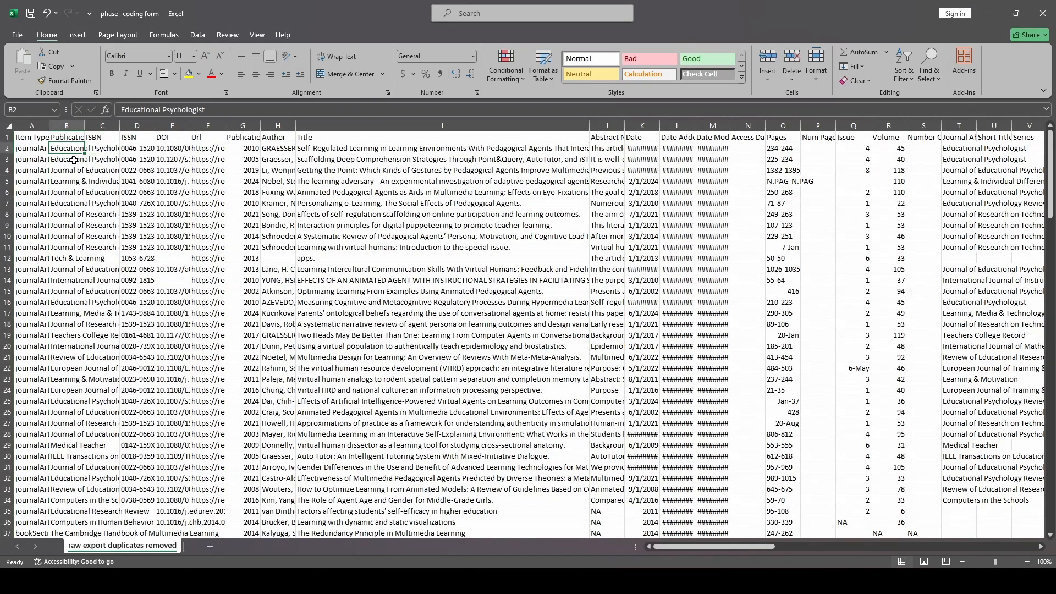
{"action": "mouse_move", "coordinate": [178, 165]}
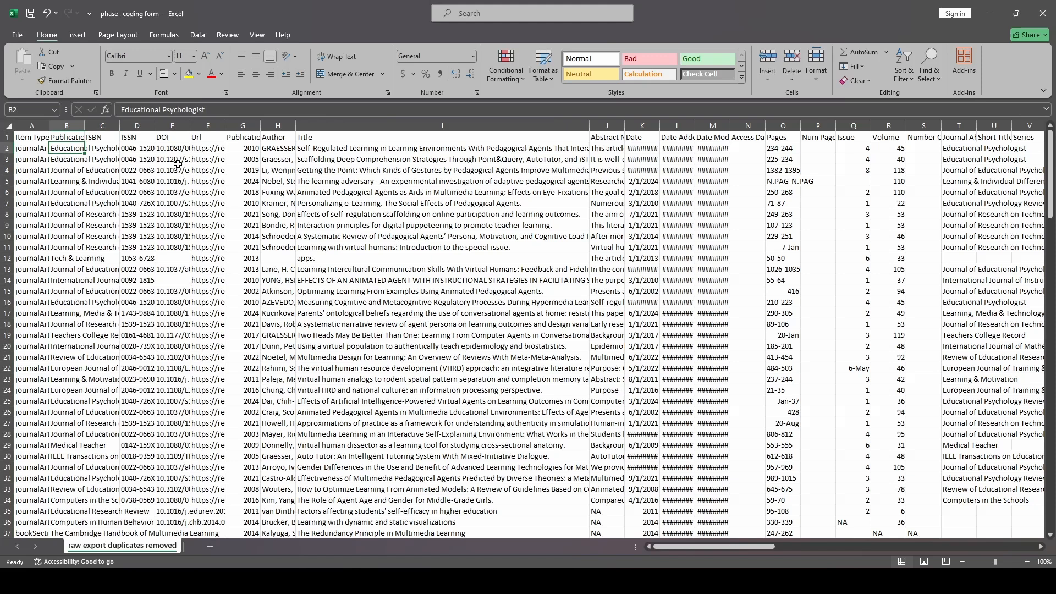
{"action": "left_click", "coordinate": [277, 136]}
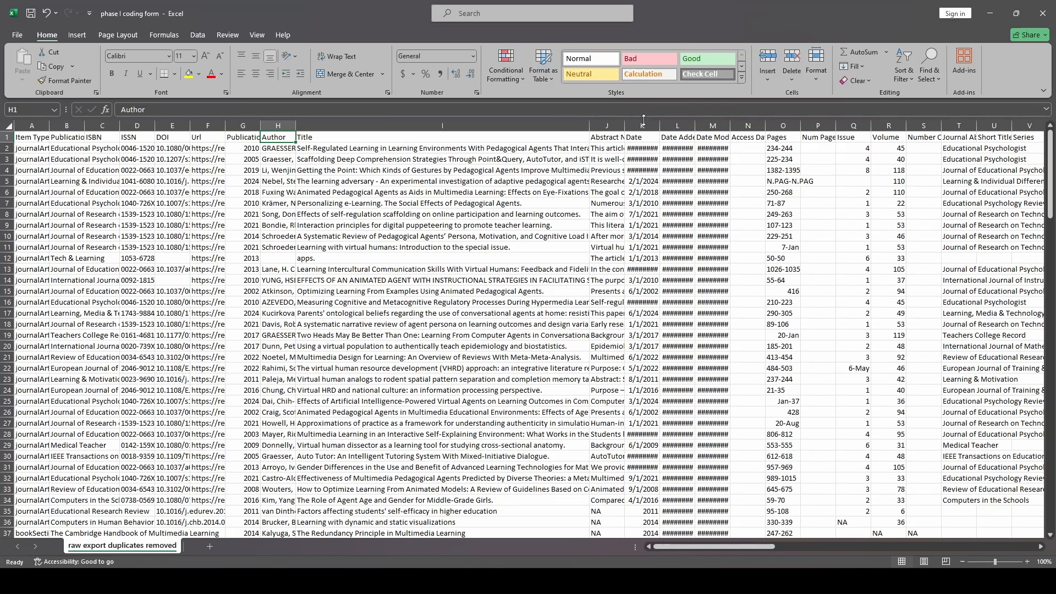
Delete the columns from Date through Place so the sheet ends at Abstract Note
{"action": "left_click", "coordinate": [642, 126]}
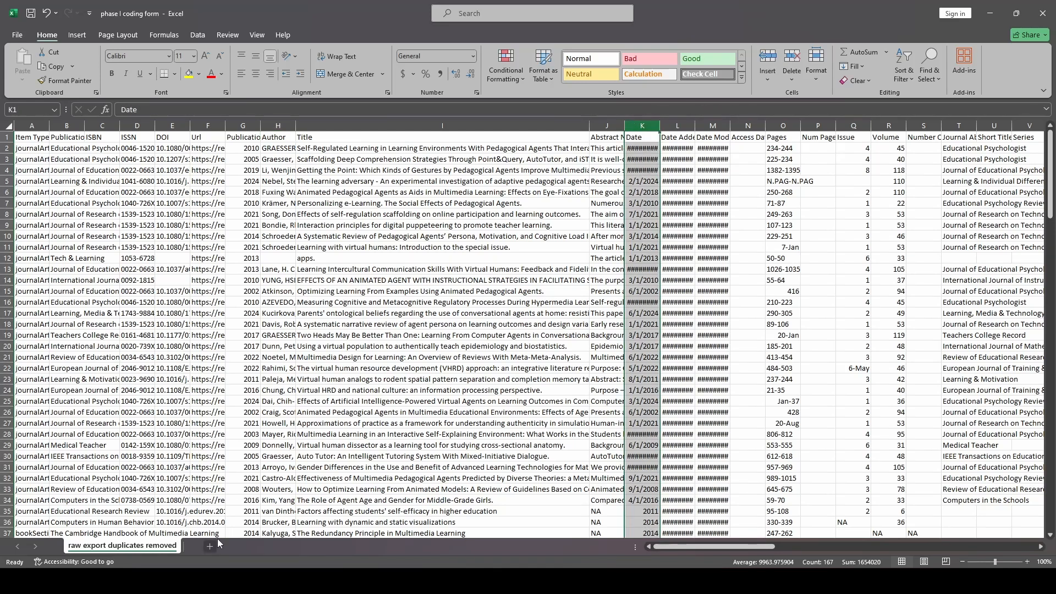
{"action": "scroll", "scroll_direction": "right", "scroll_amount": 3}
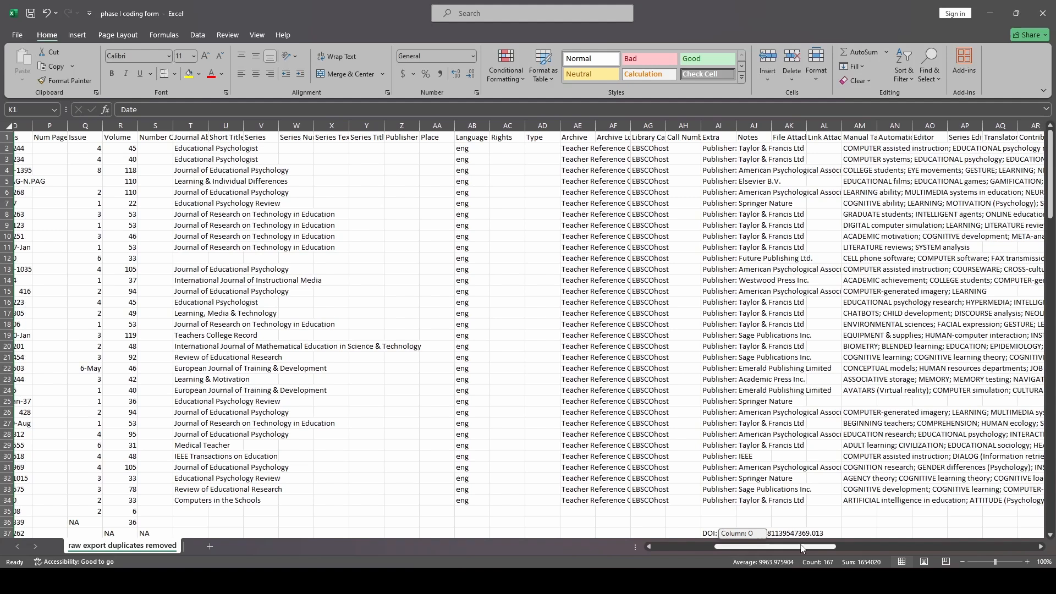
{"action": "scroll", "scroll_direction": "left", "scroll_amount": 3}
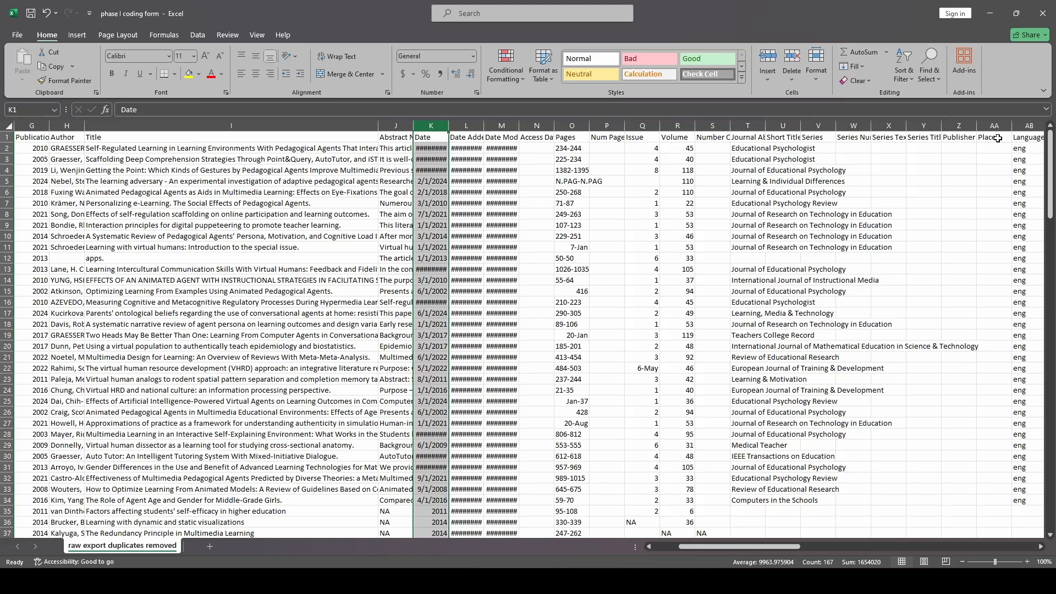
{"action": "right_click", "coordinate": [991, 125]}
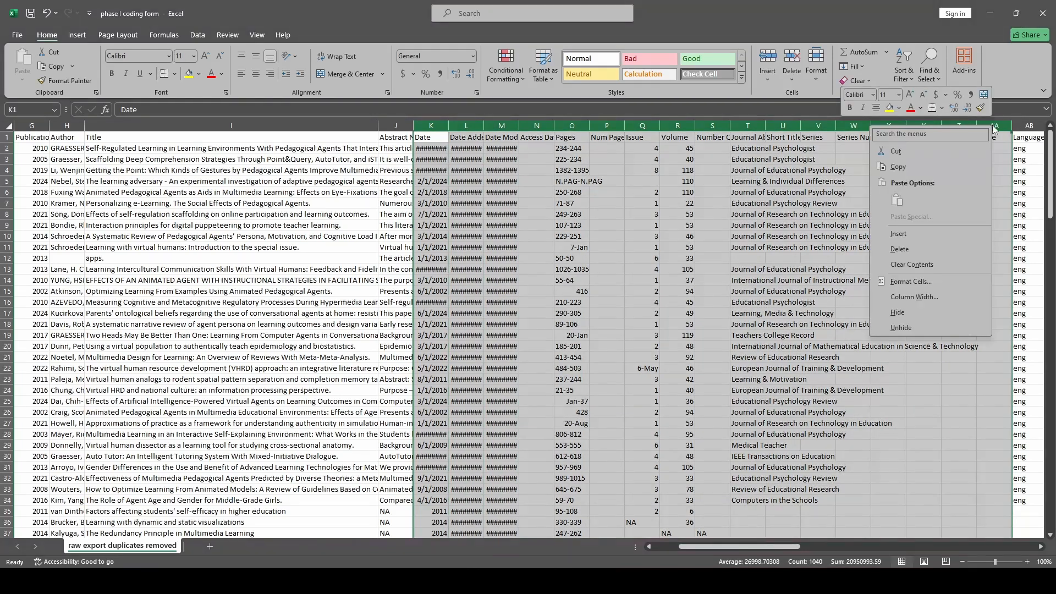
{"action": "left_click", "coordinate": [900, 312]}
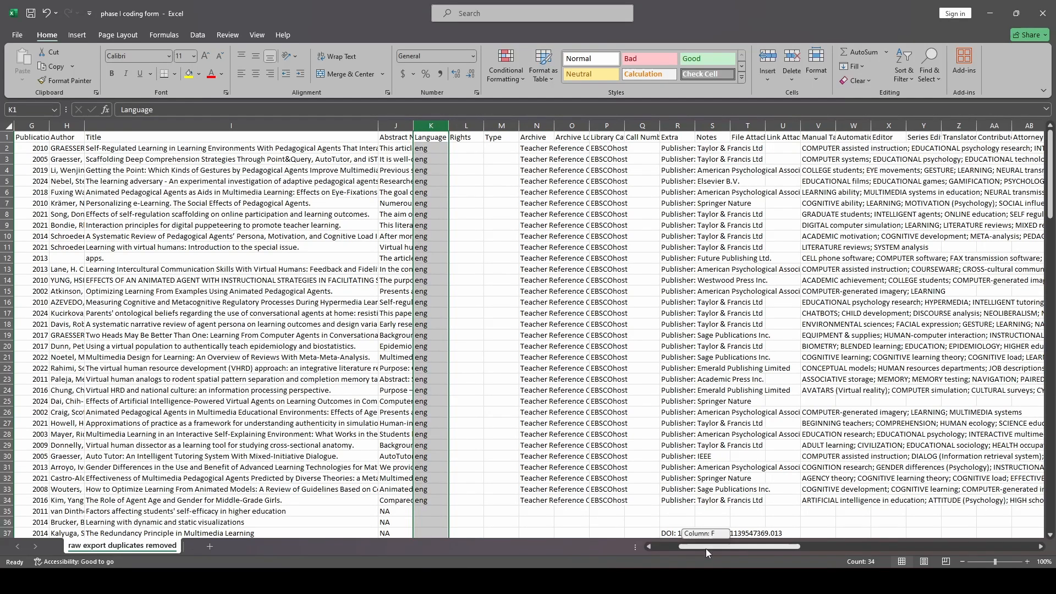
{"action": "scroll", "scroll_direction": "right", "scroll_amount": 3}
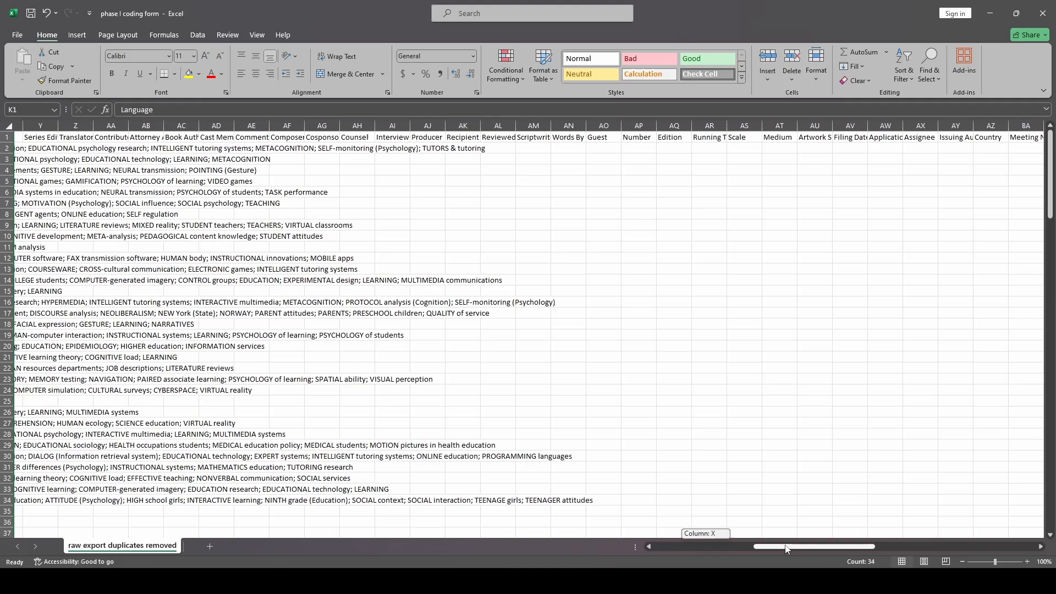
{"action": "scroll", "scroll_direction": "right", "scroll_amount": 3}
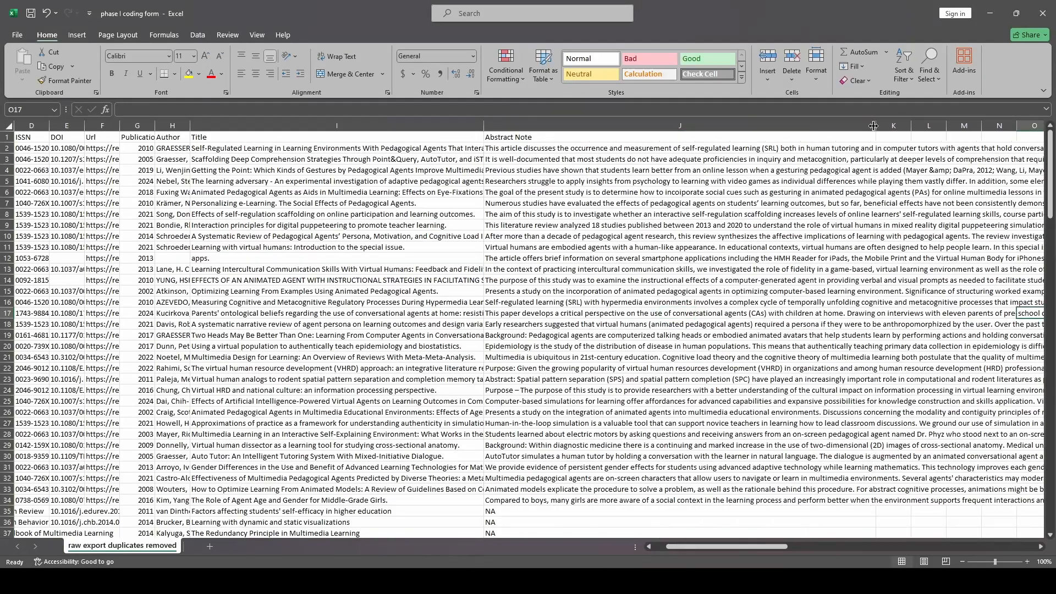
Turn on text wrapping for the Title column
{"action": "left_click", "coordinate": [337, 148]}
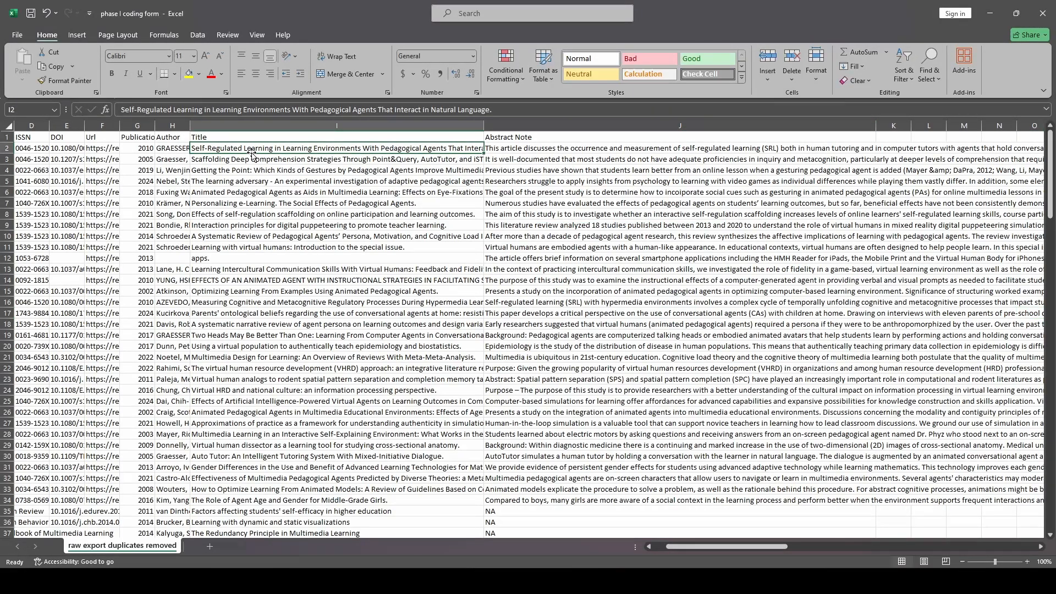
{"action": "left_click", "coordinate": [1003, 148]}
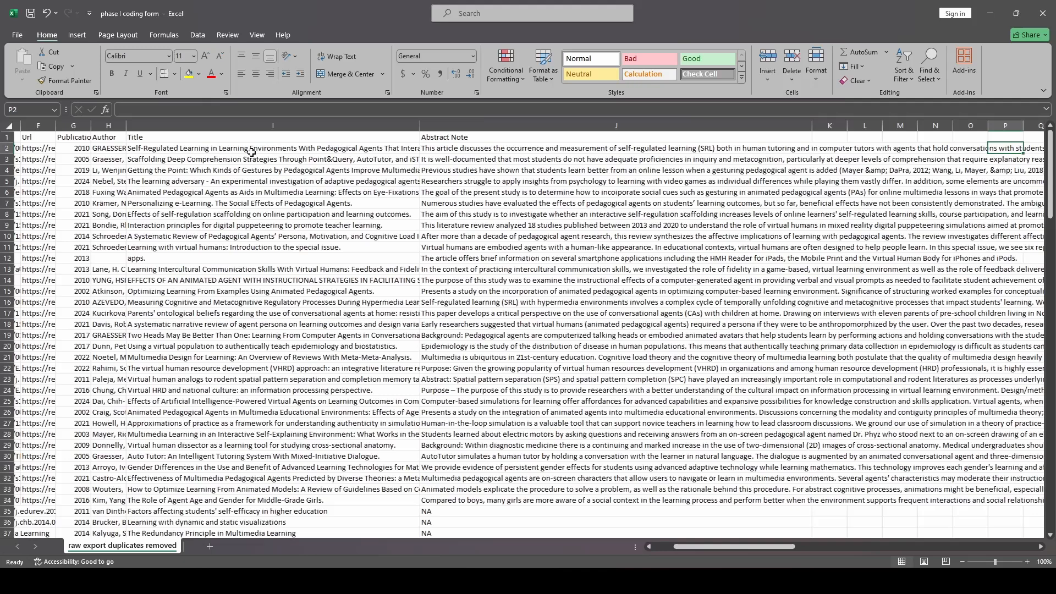
{"action": "scroll", "scroll_direction": "right", "scroll_amount": 3}
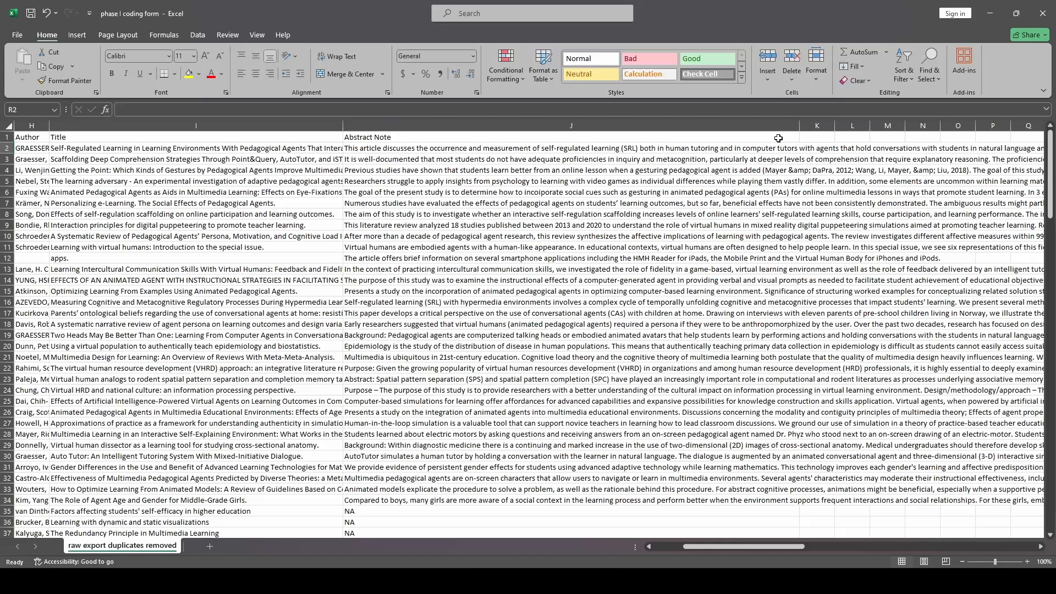
{"action": "right_click", "coordinate": [196, 137]}
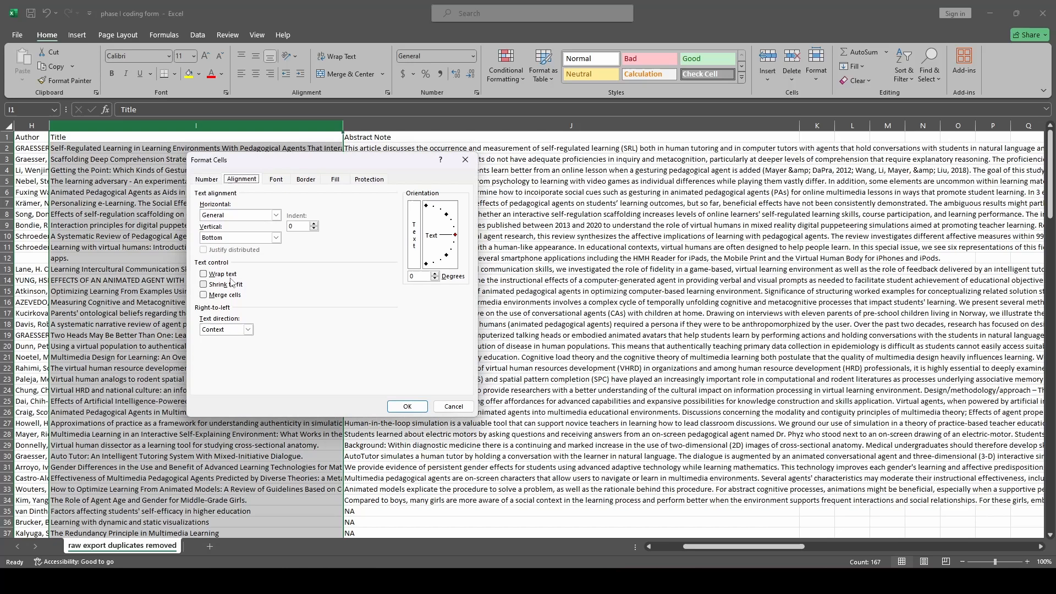
{"action": "left_click", "coordinate": [407, 406]}
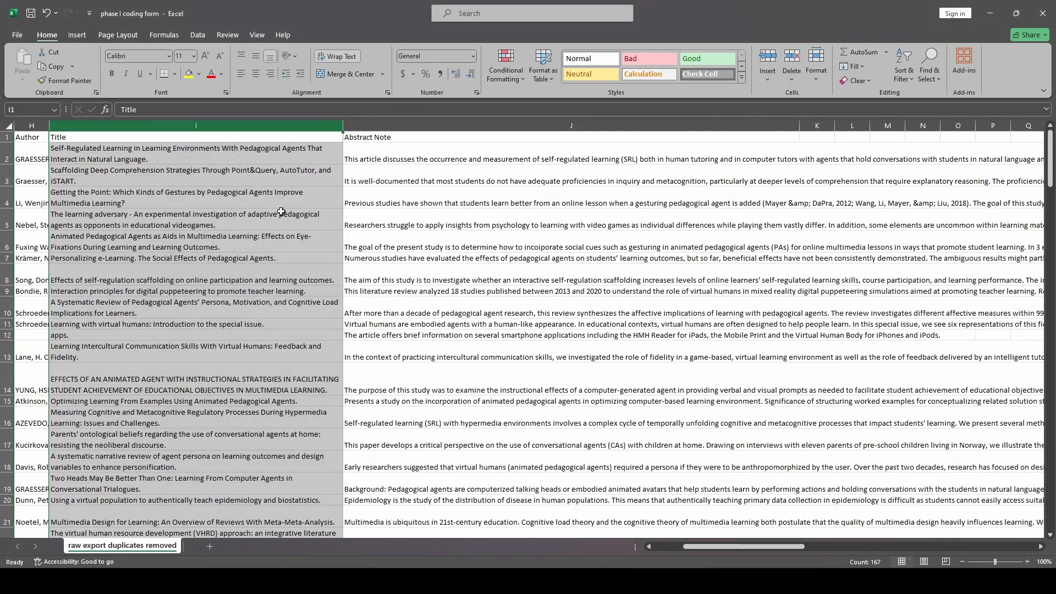
Turn on text wrapping for the Abstract Note column
{"action": "right_click", "coordinate": [571, 137]}
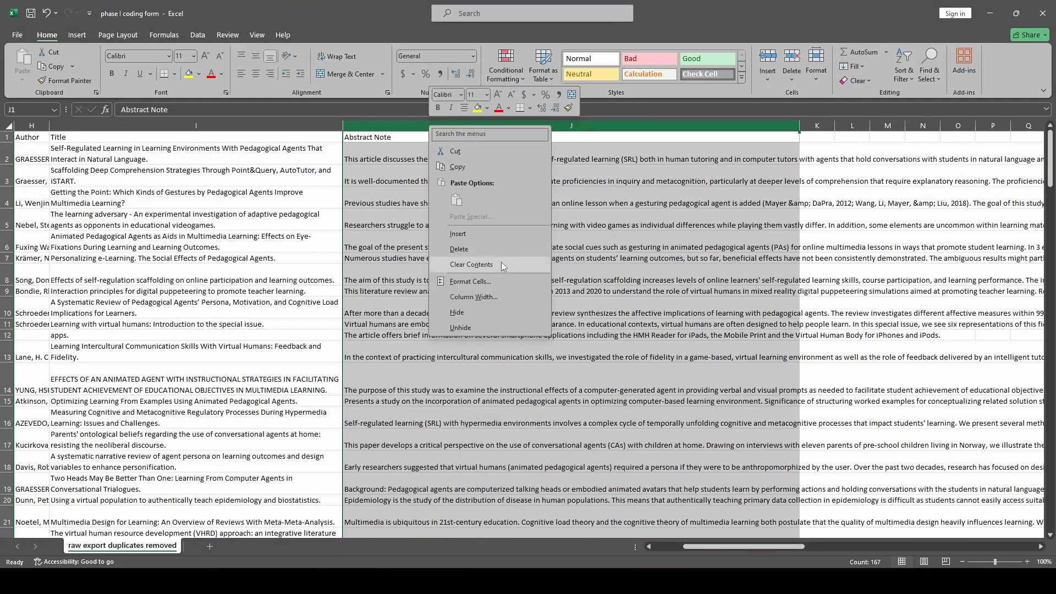
{"action": "left_click", "coordinate": [469, 281]}
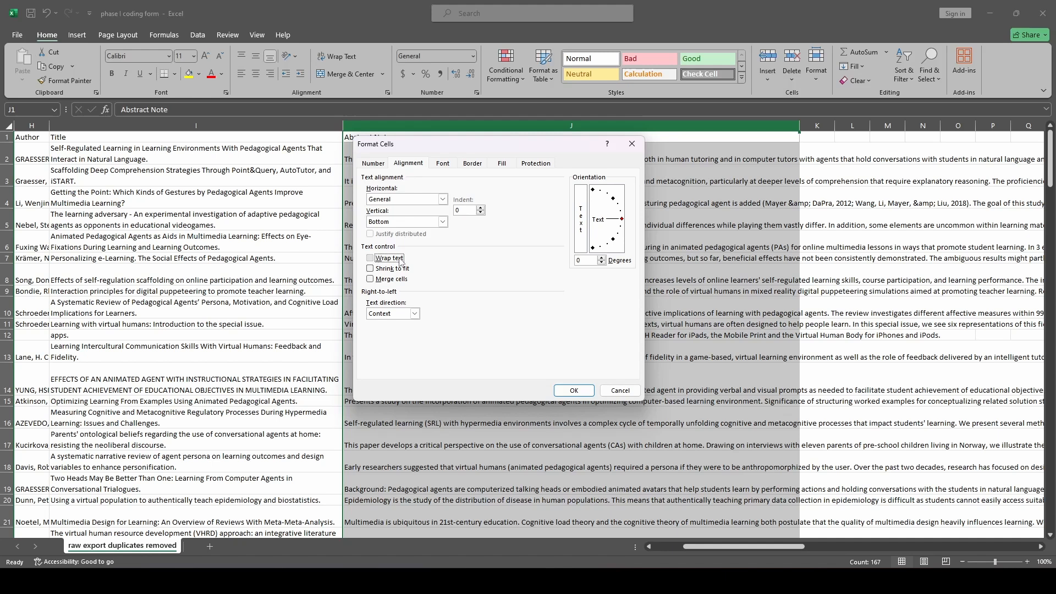
{"action": "left_click", "coordinate": [572, 391]}
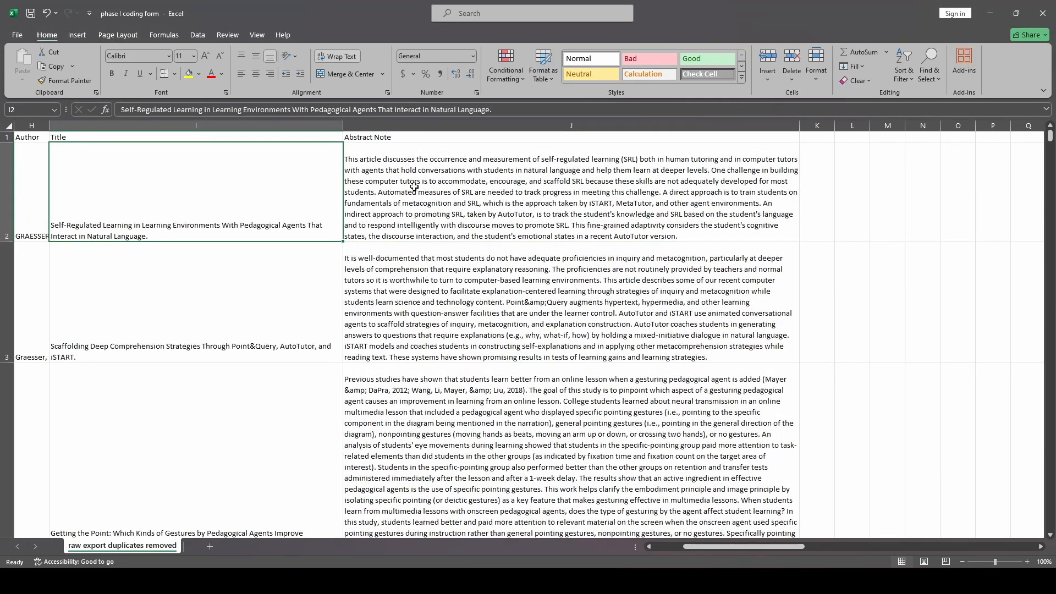
Add a 'Phase I Coding' heading beside Abstract Note and move to the first article's coding cell
{"action": "left_click", "coordinate": [816, 190]}
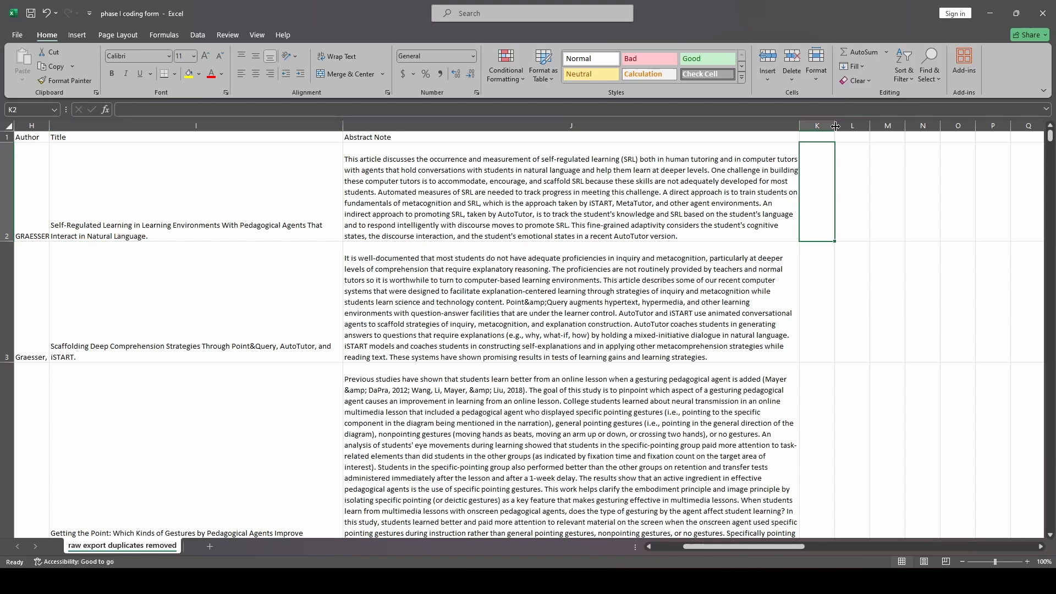
{"action": "left_click", "coordinate": [839, 138]}
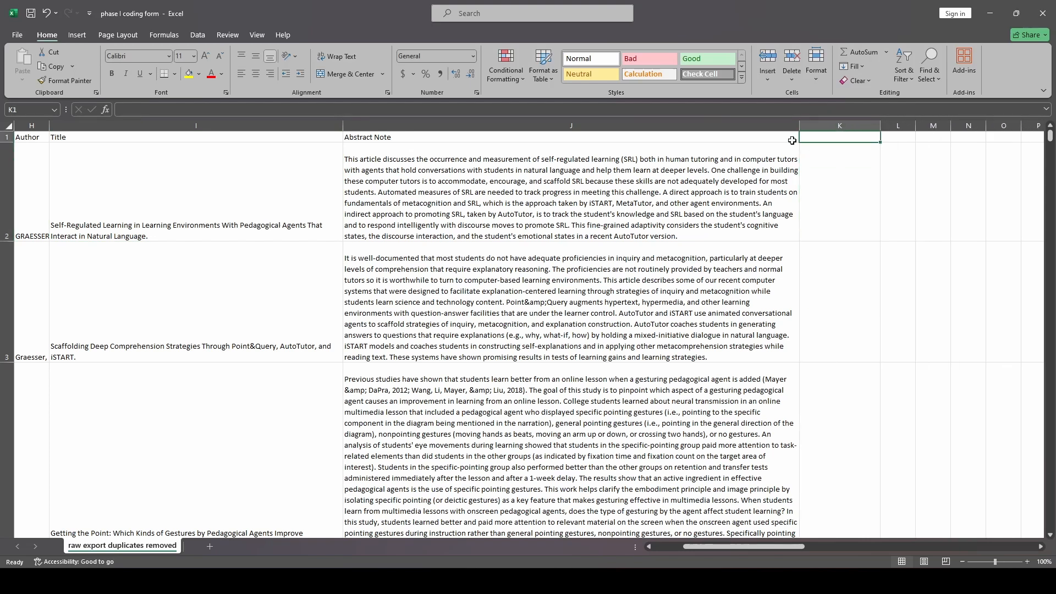
{"action": "type", "text": "Phase I"}
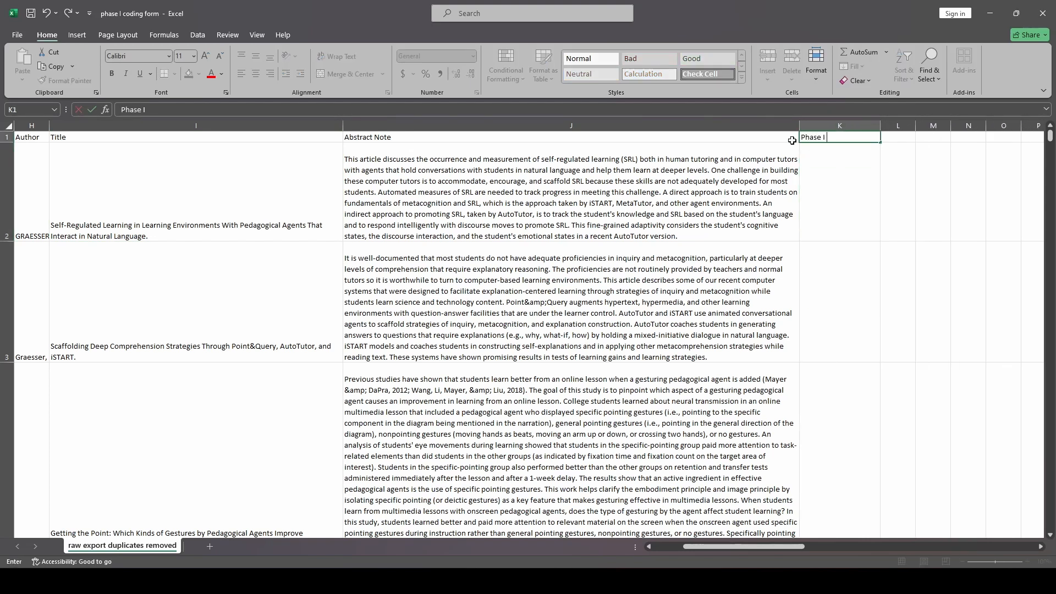
{"action": "key", "text": "Return"}
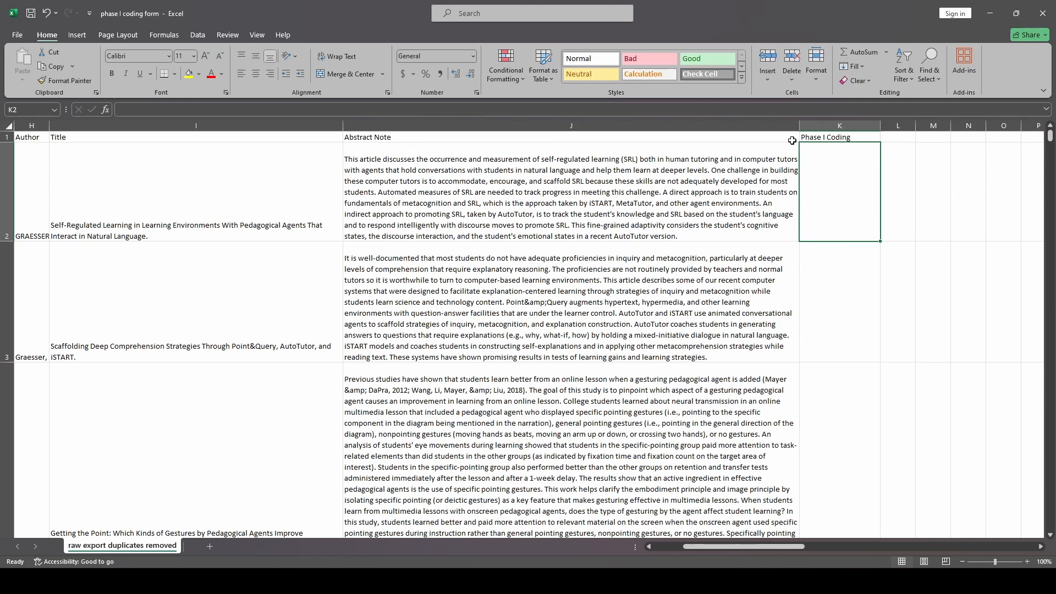
{"action": "left_click", "coordinate": [196, 190]}
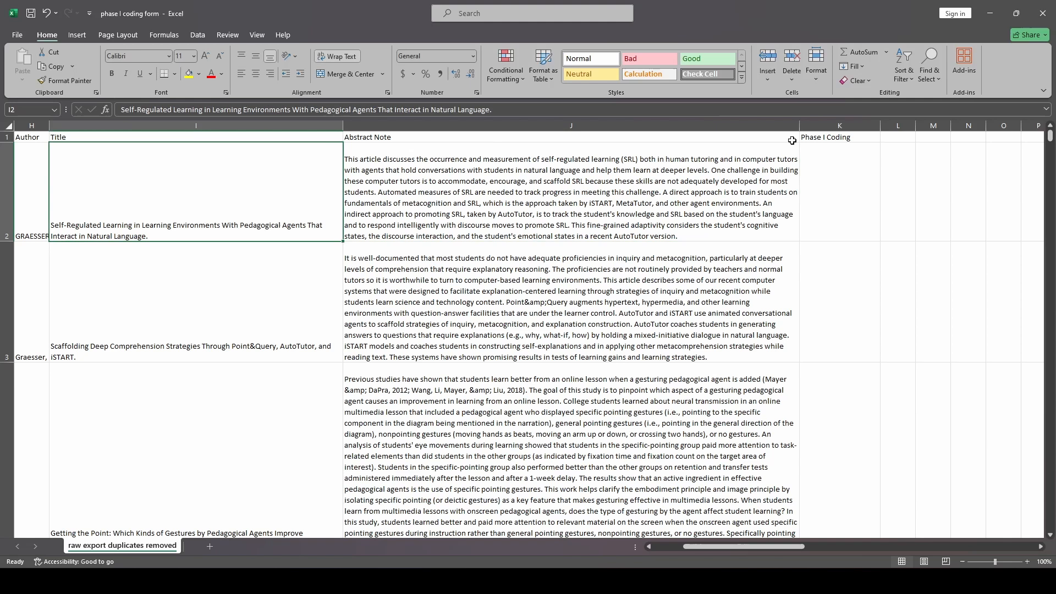
{"action": "left_click", "coordinate": [839, 191]}
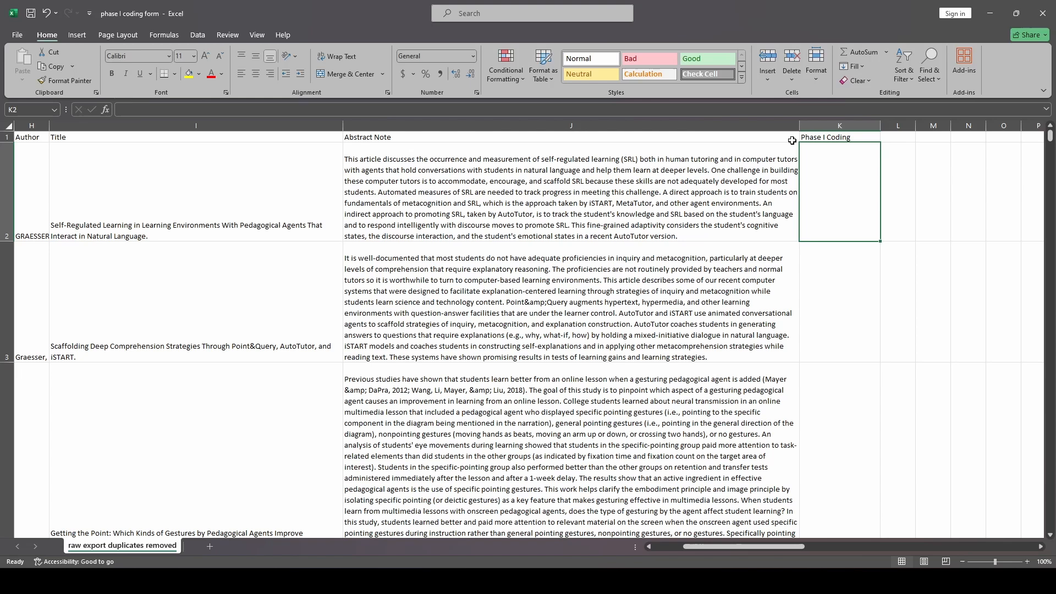
{"action": "type", "text": "1"}
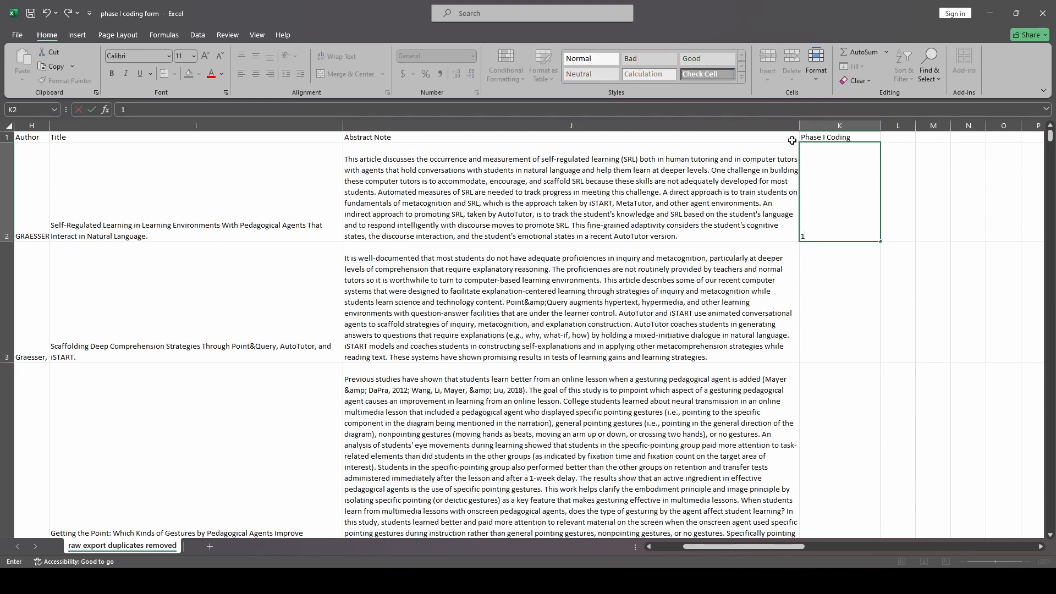
{"action": "type", "text": "0"}
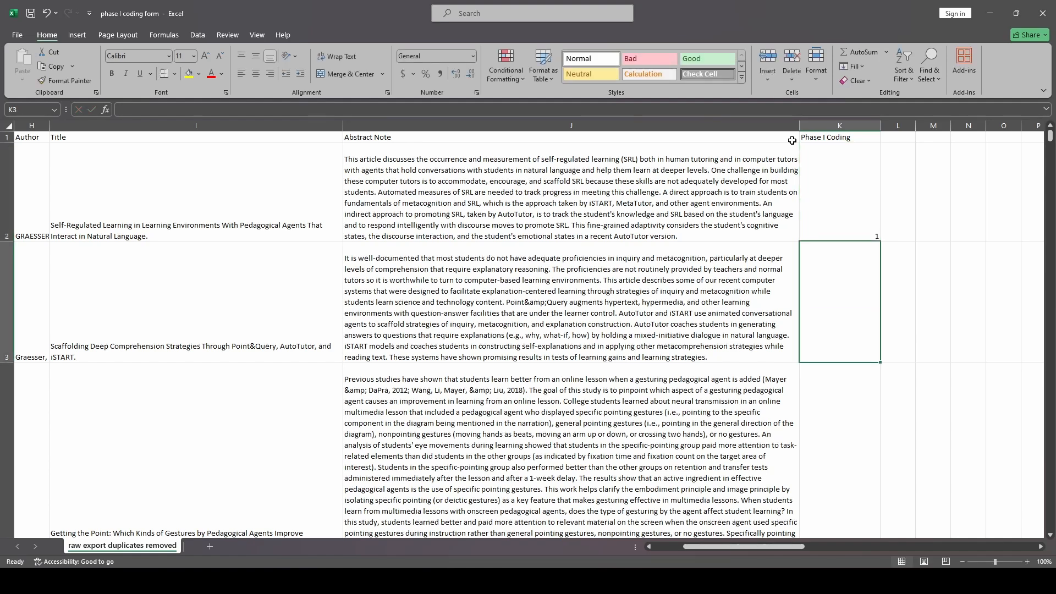
{"action": "type", "text": "0"}
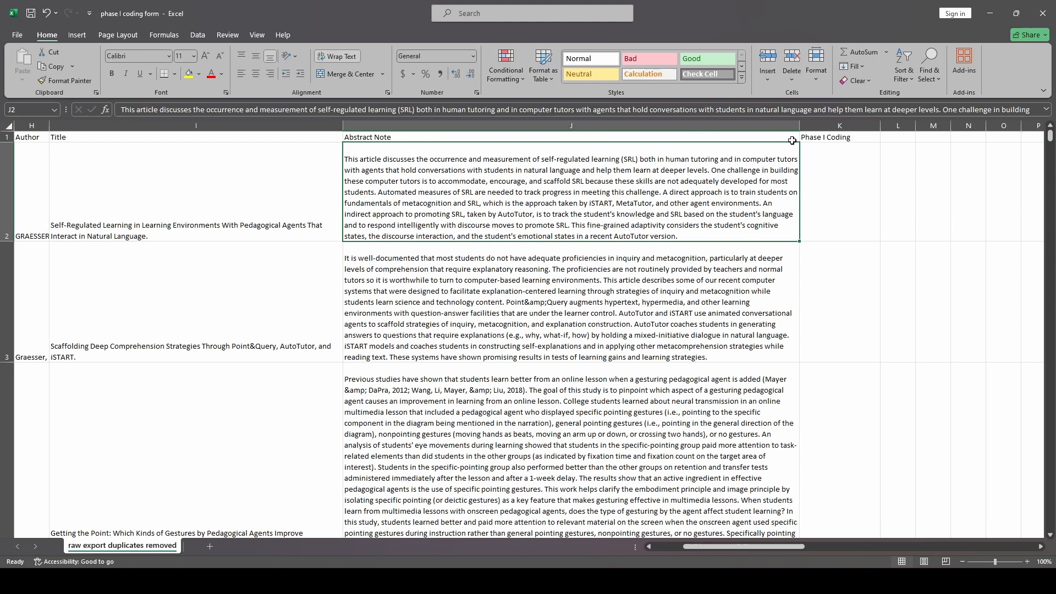
{"action": "left_click", "coordinate": [839, 191]}
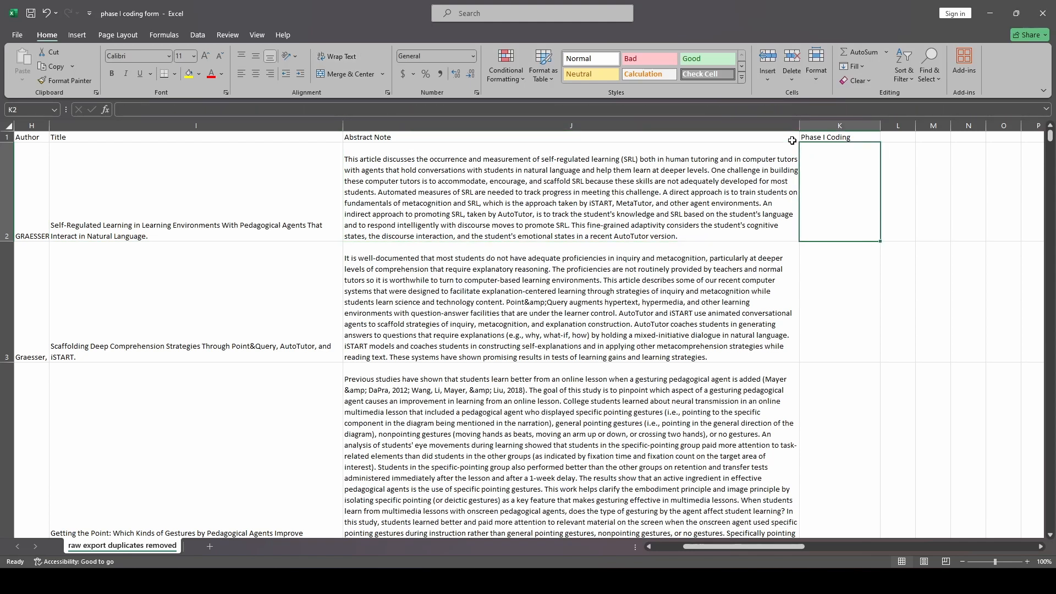